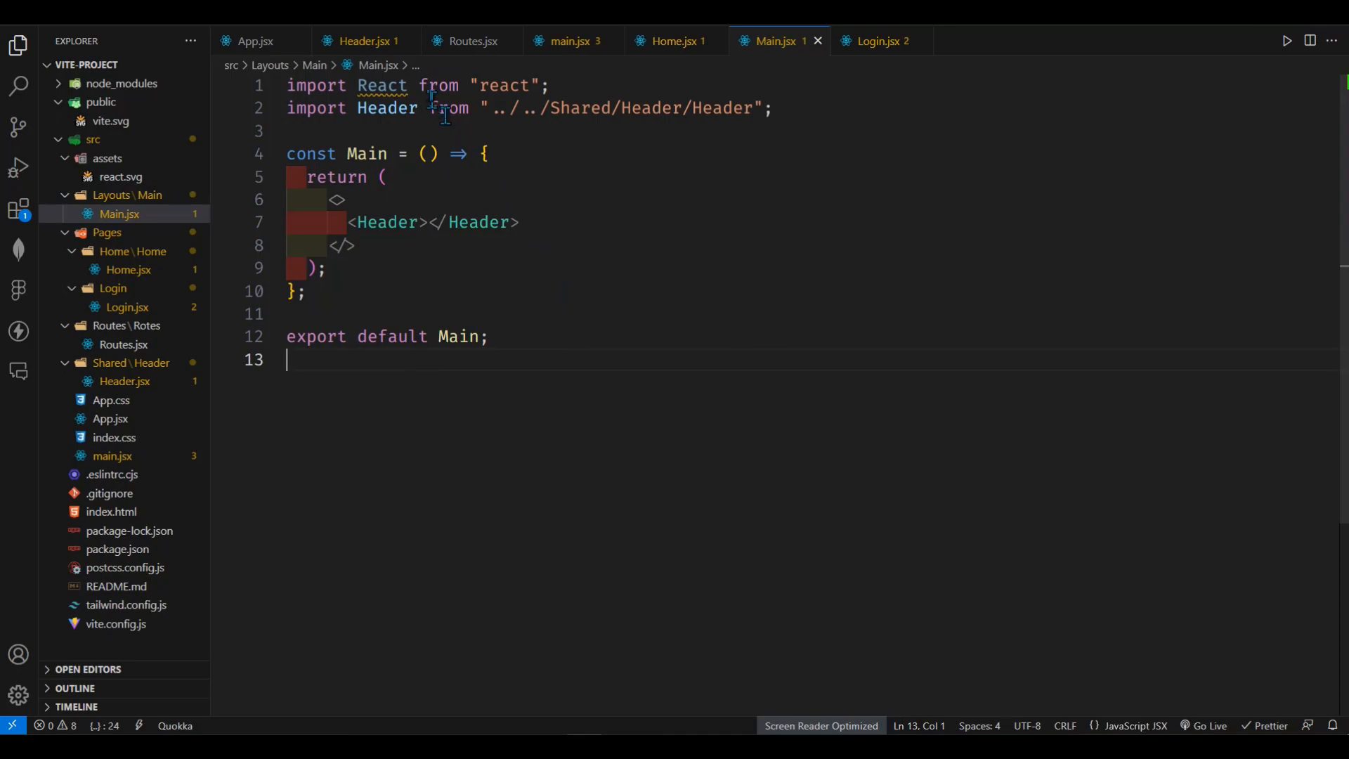
# Open the React Router tutorial and scroll down to its Setup section.
pyautogui.doubleClick(366, 153)
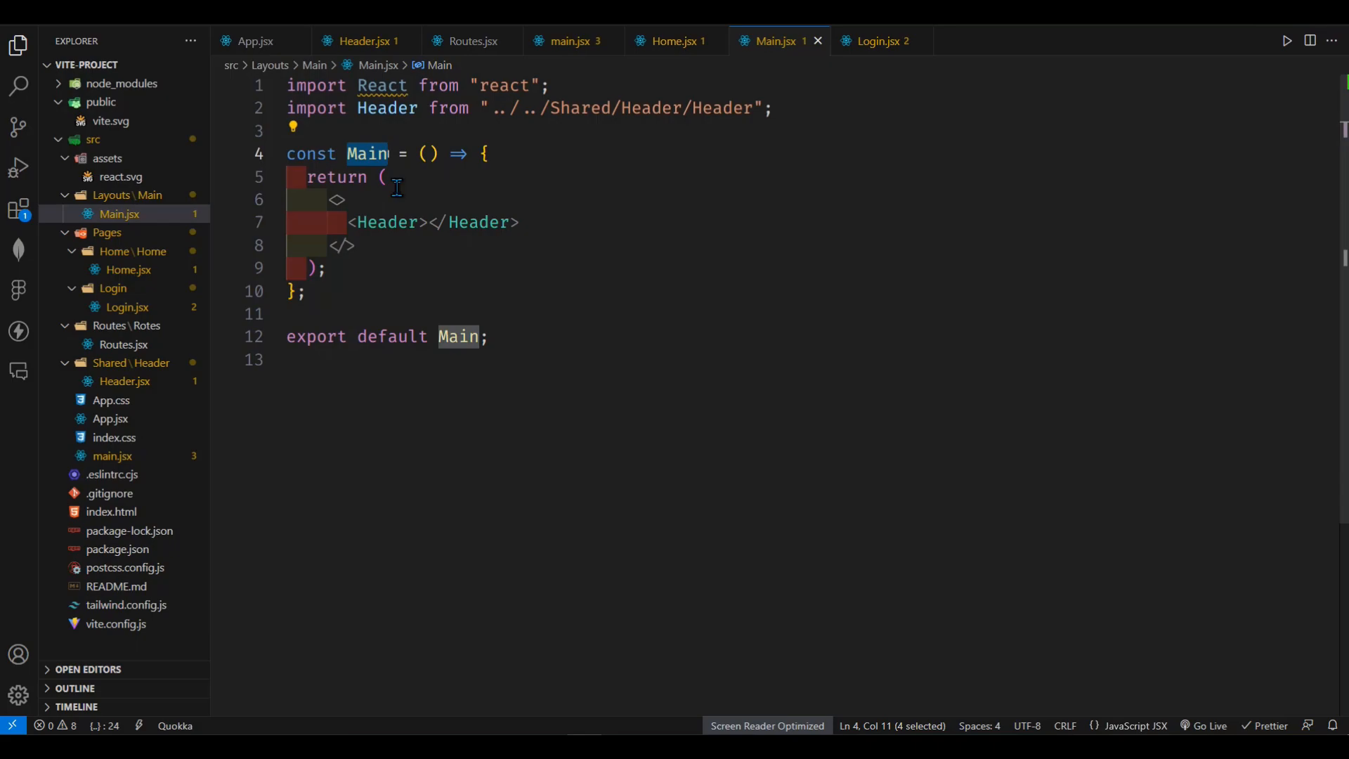
pyautogui.moveTo(600, 223)
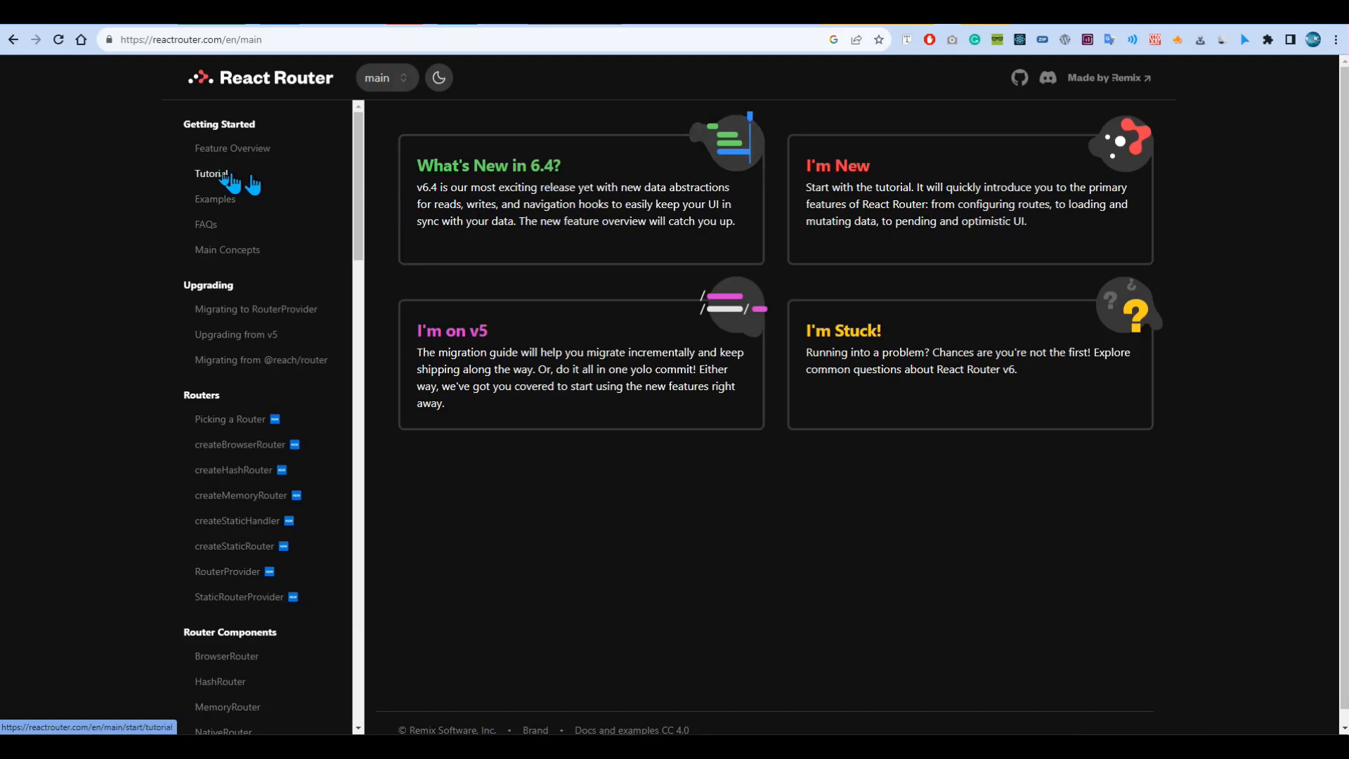
pyautogui.click(211, 173)
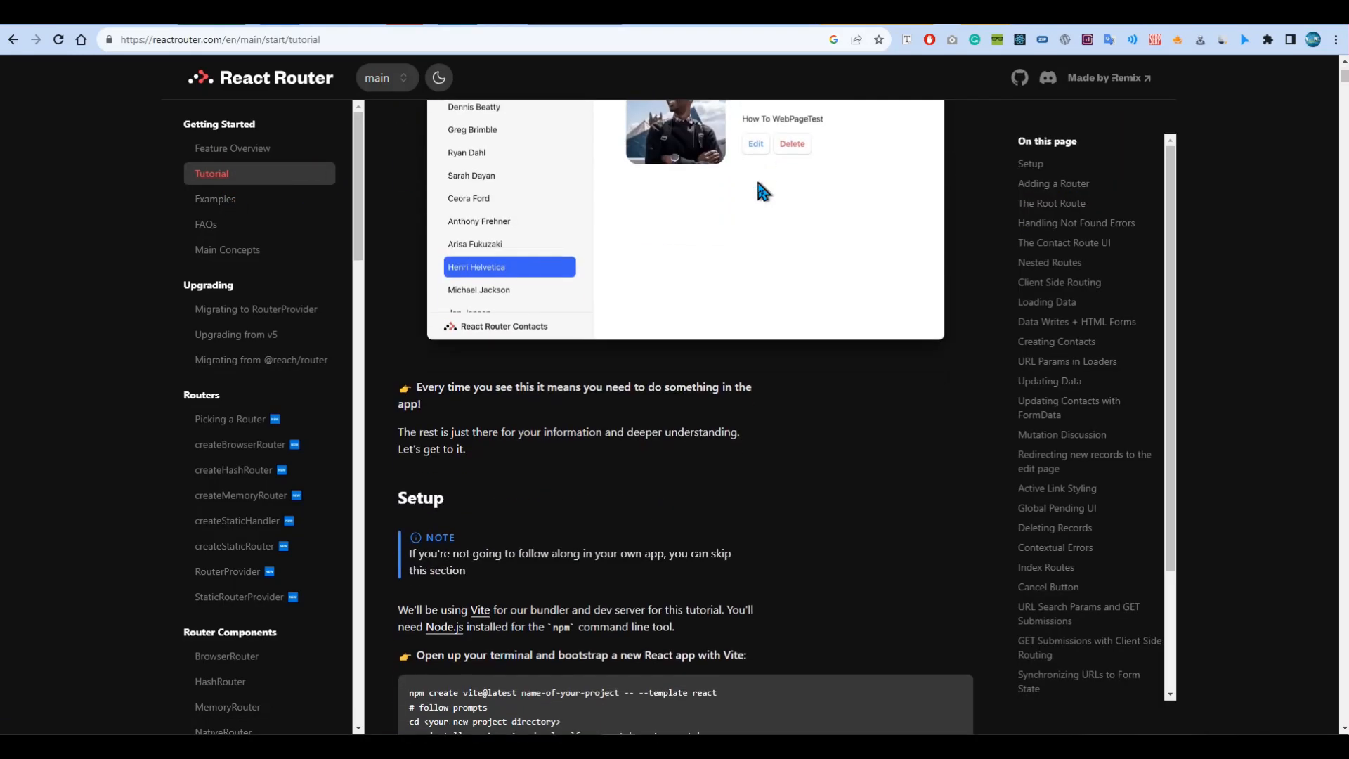
pyautogui.scroll(-3)
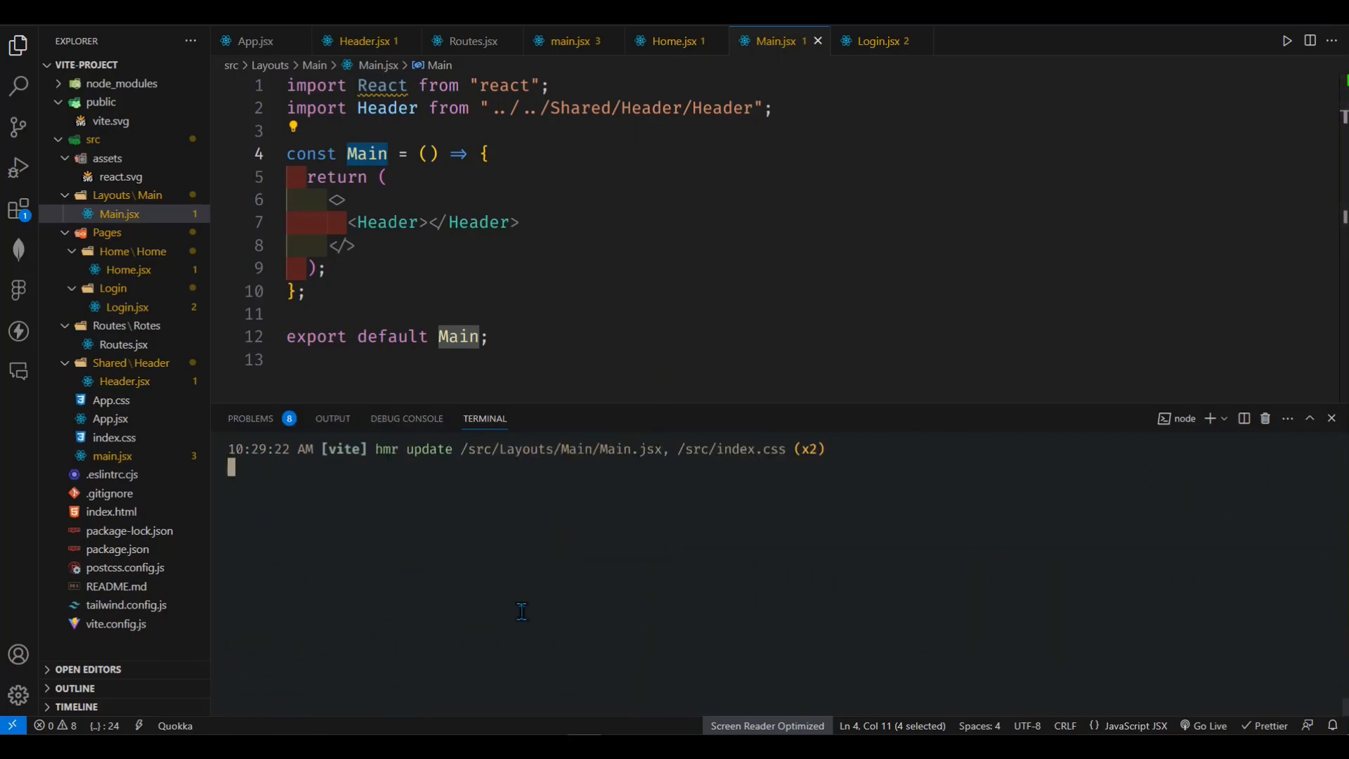
# Run npm install react-router-dom in the integrated terminal.
pyautogui.write('npm install react-router-dom')
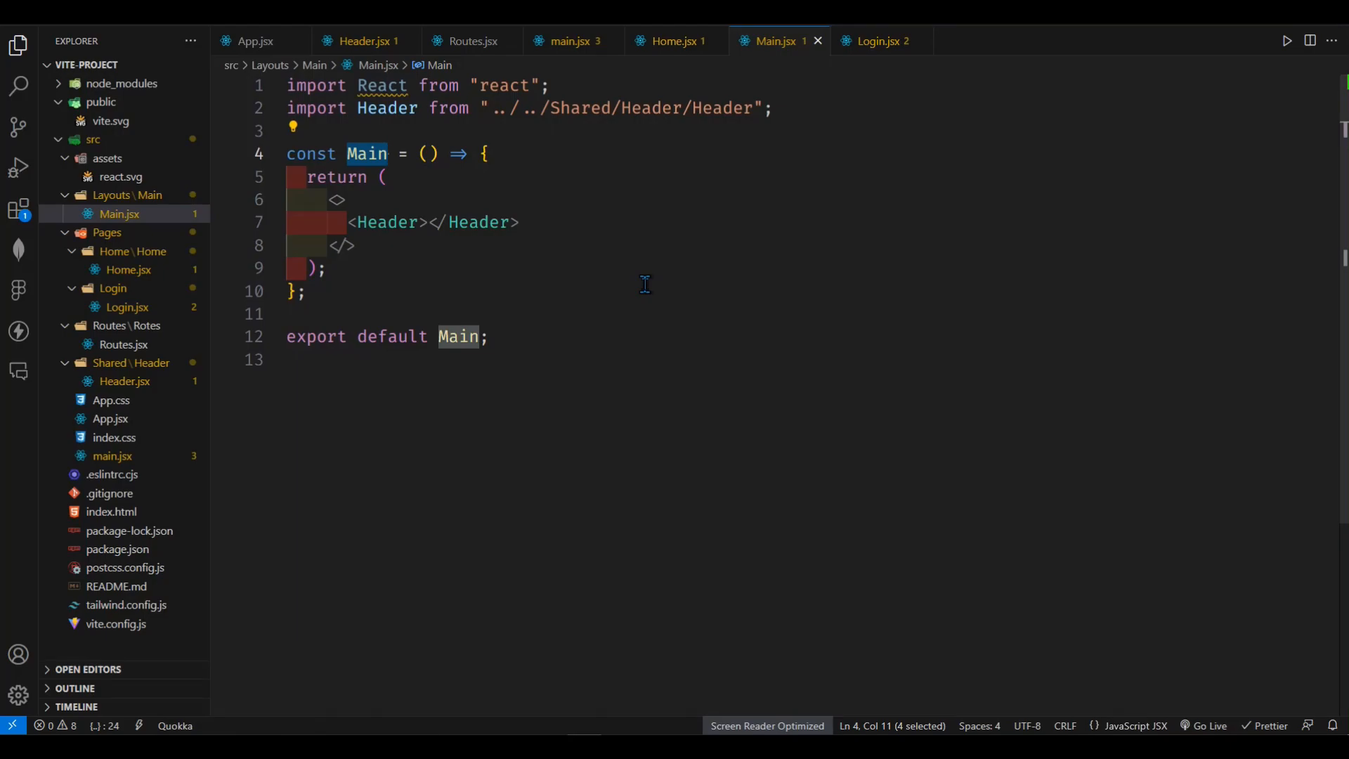
pyautogui.moveTo(548, 288)
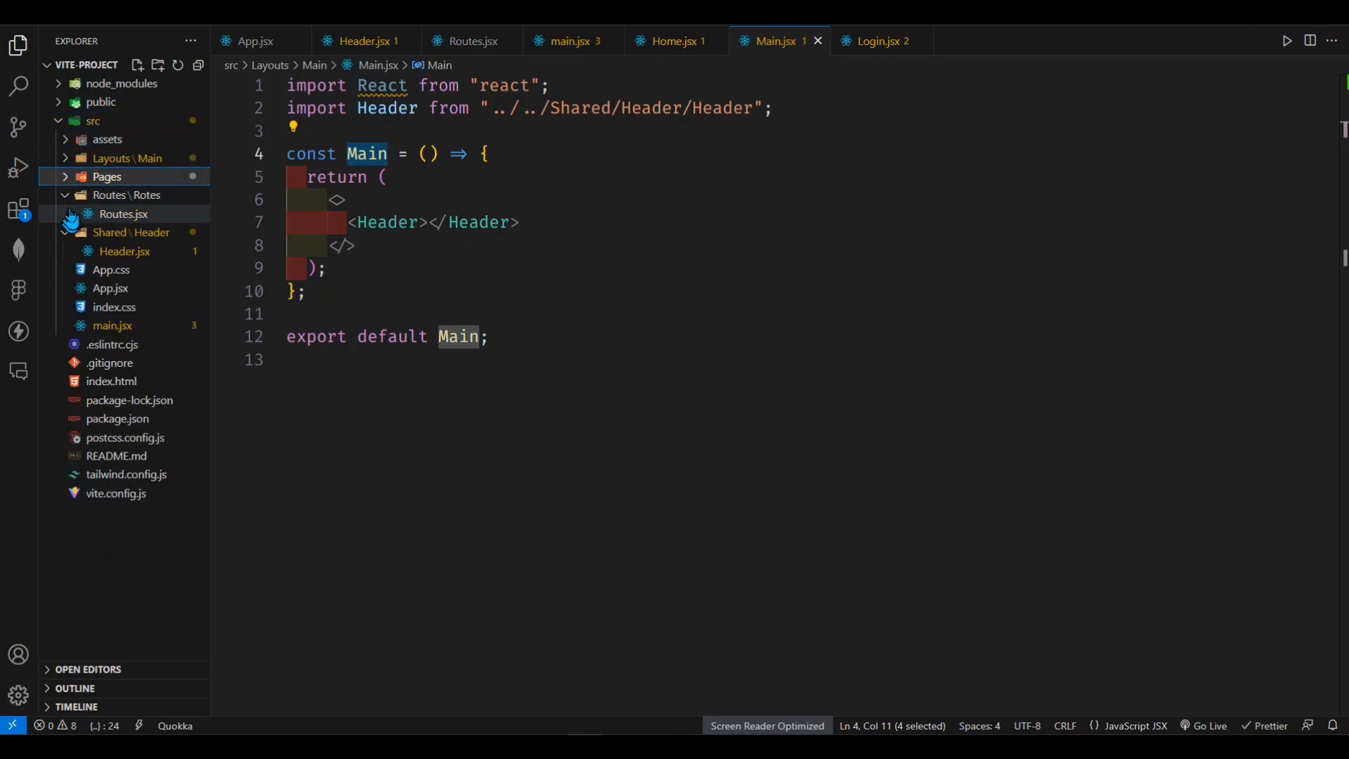
# Collapse the Explorer tree, expand Pages and Routes, and open Routes.jsx.
pyautogui.click(127, 195)
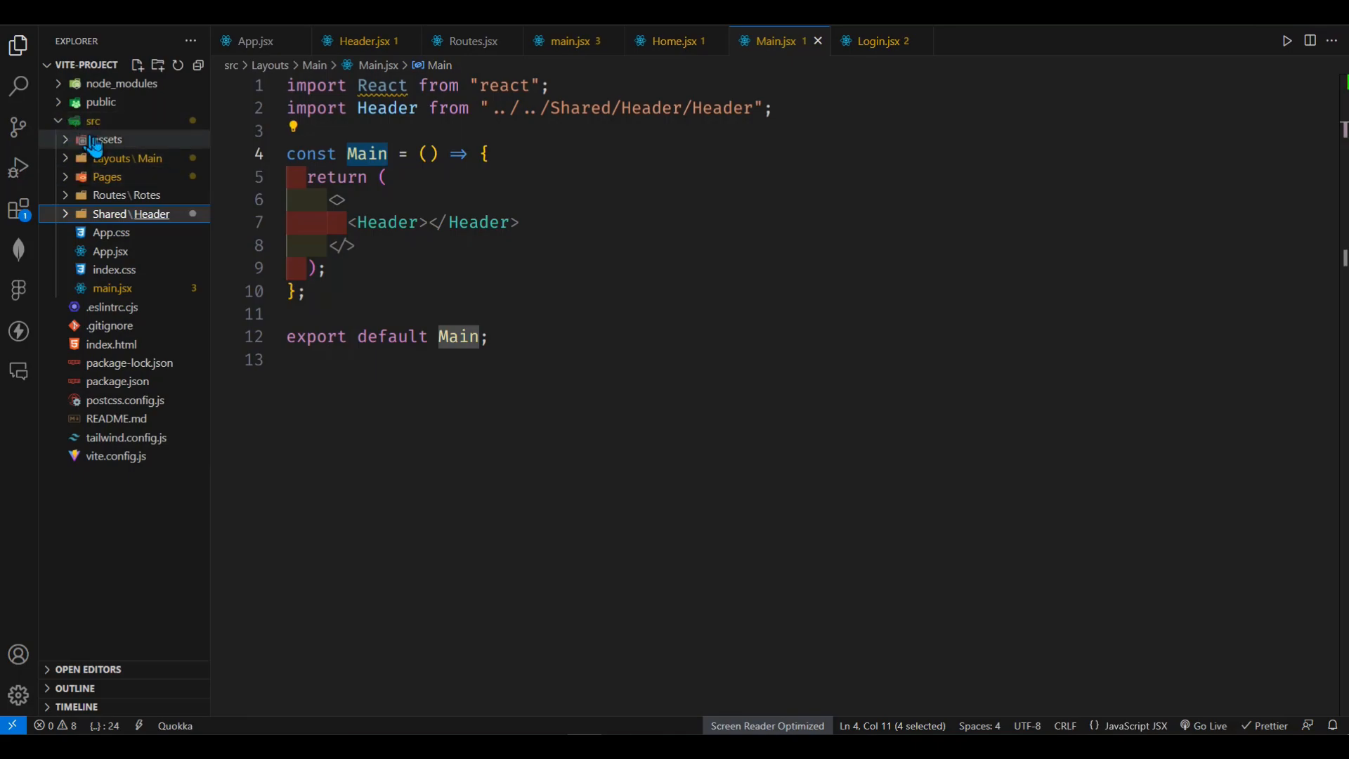
pyautogui.click(107, 177)
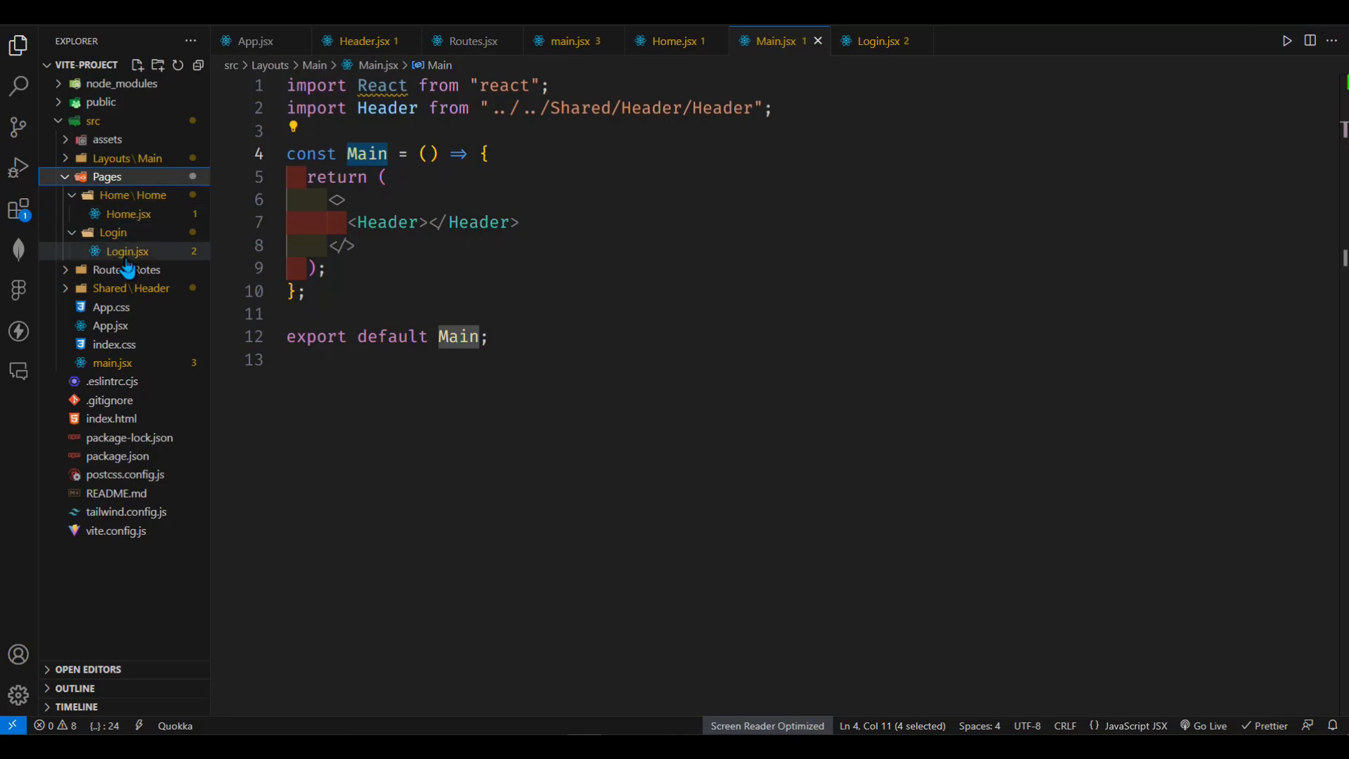
pyautogui.click(125, 269)
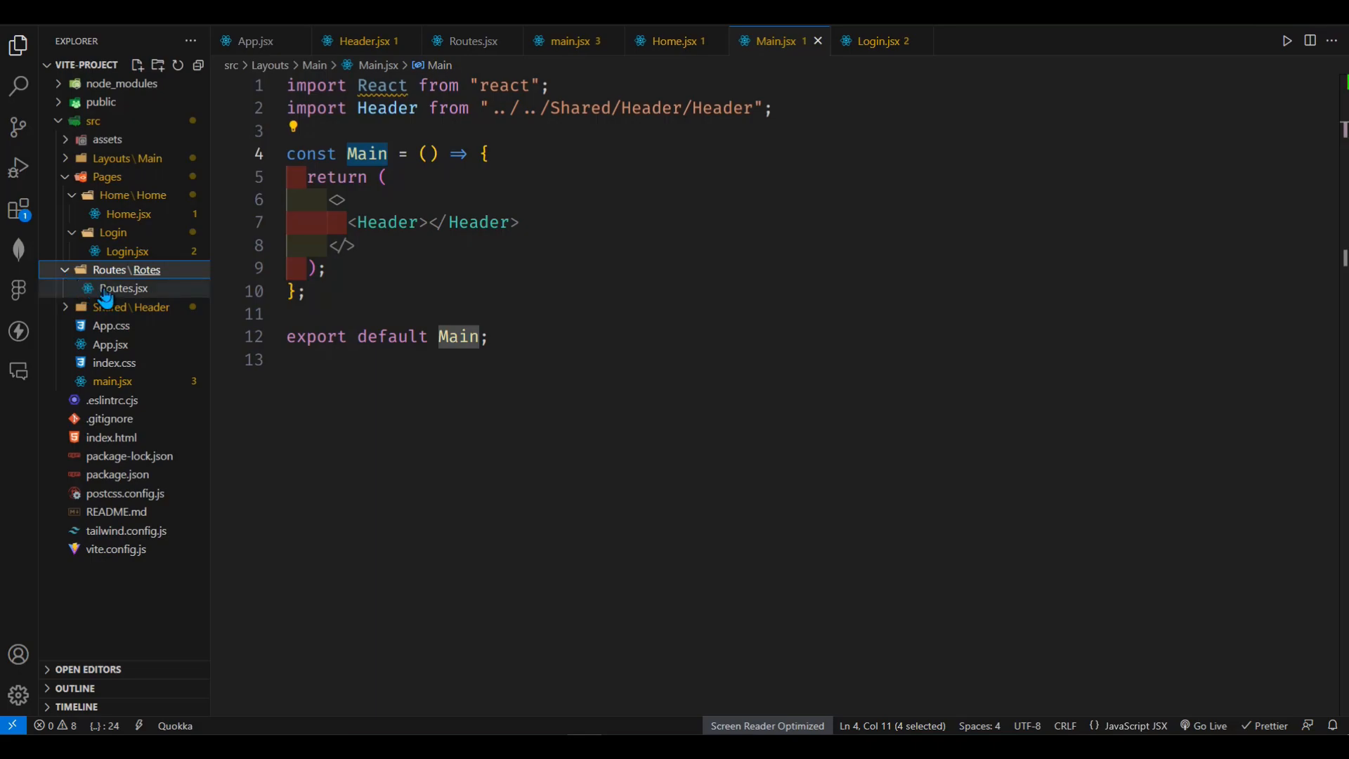
pyautogui.click(123, 288)
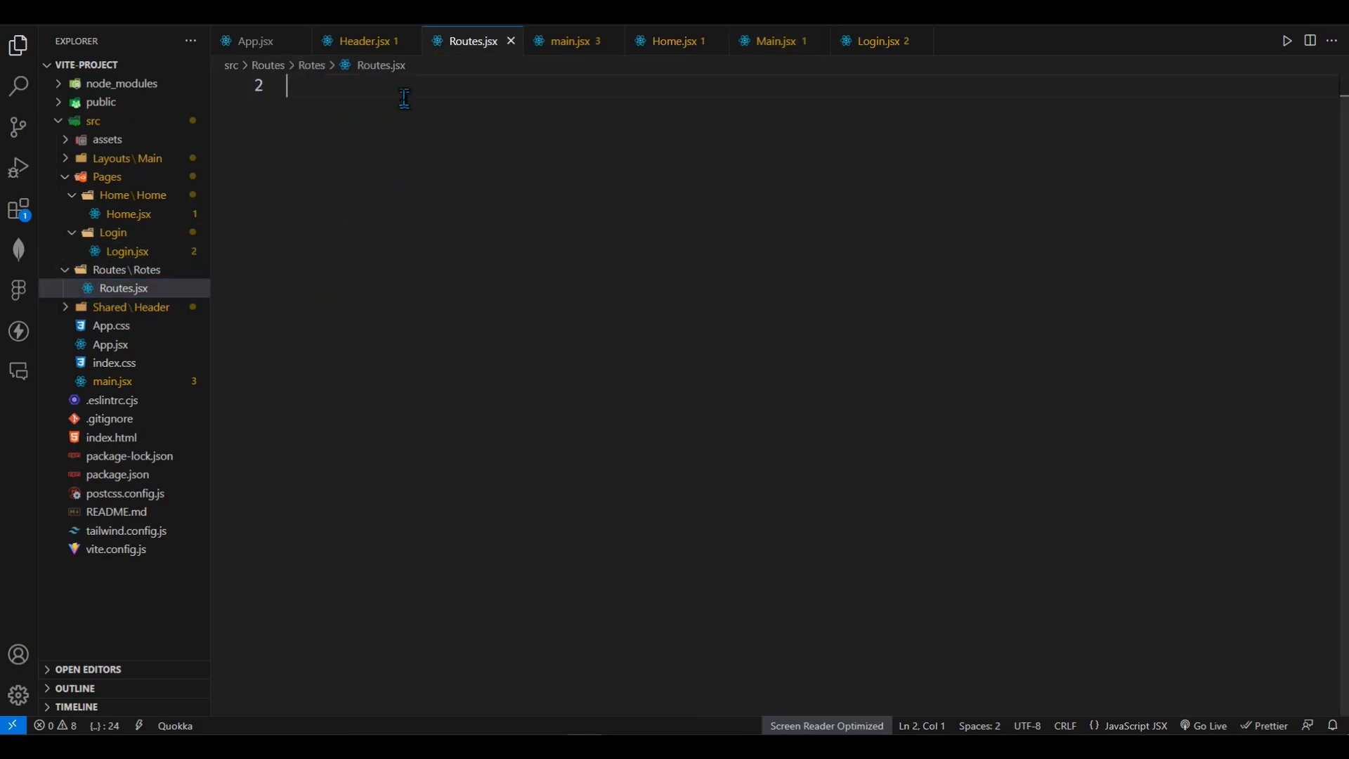
pyautogui.moveTo(283, 234)
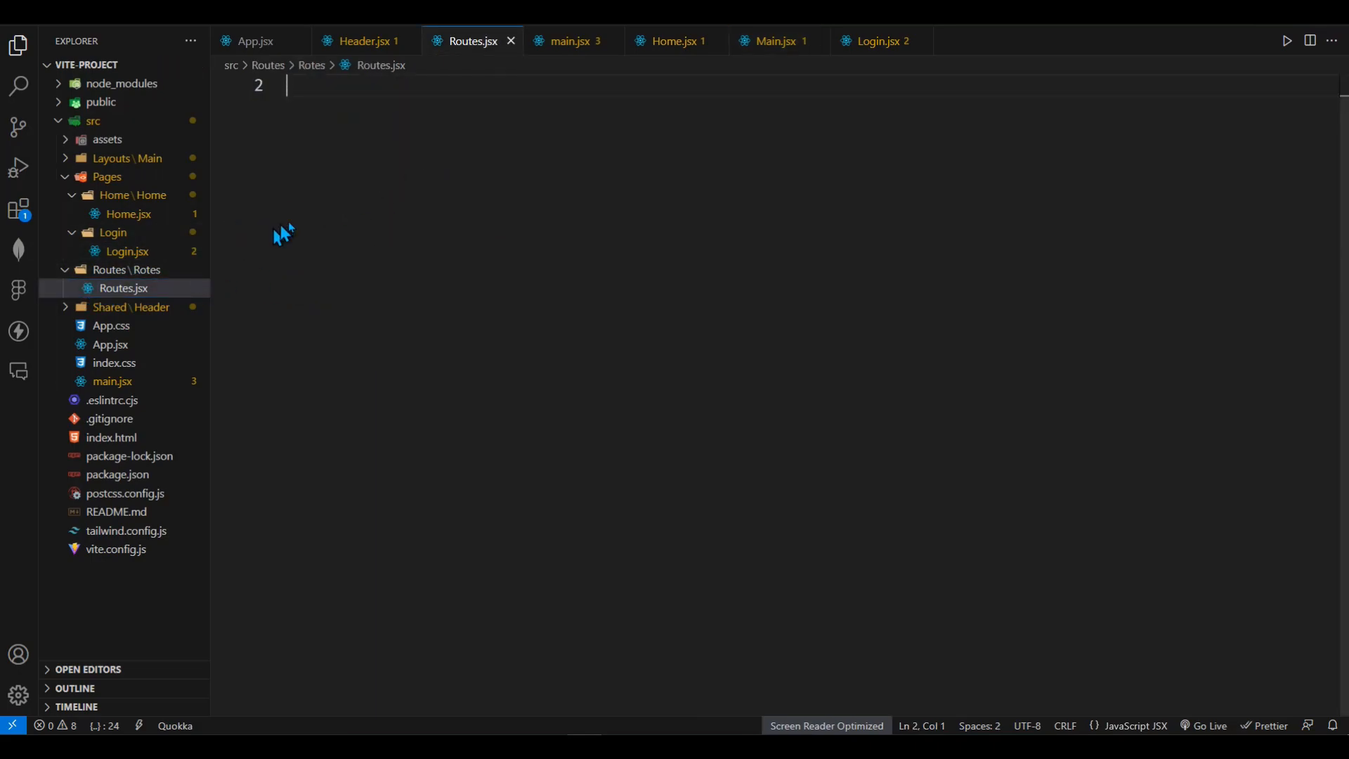
pyautogui.moveTo(379, 141)
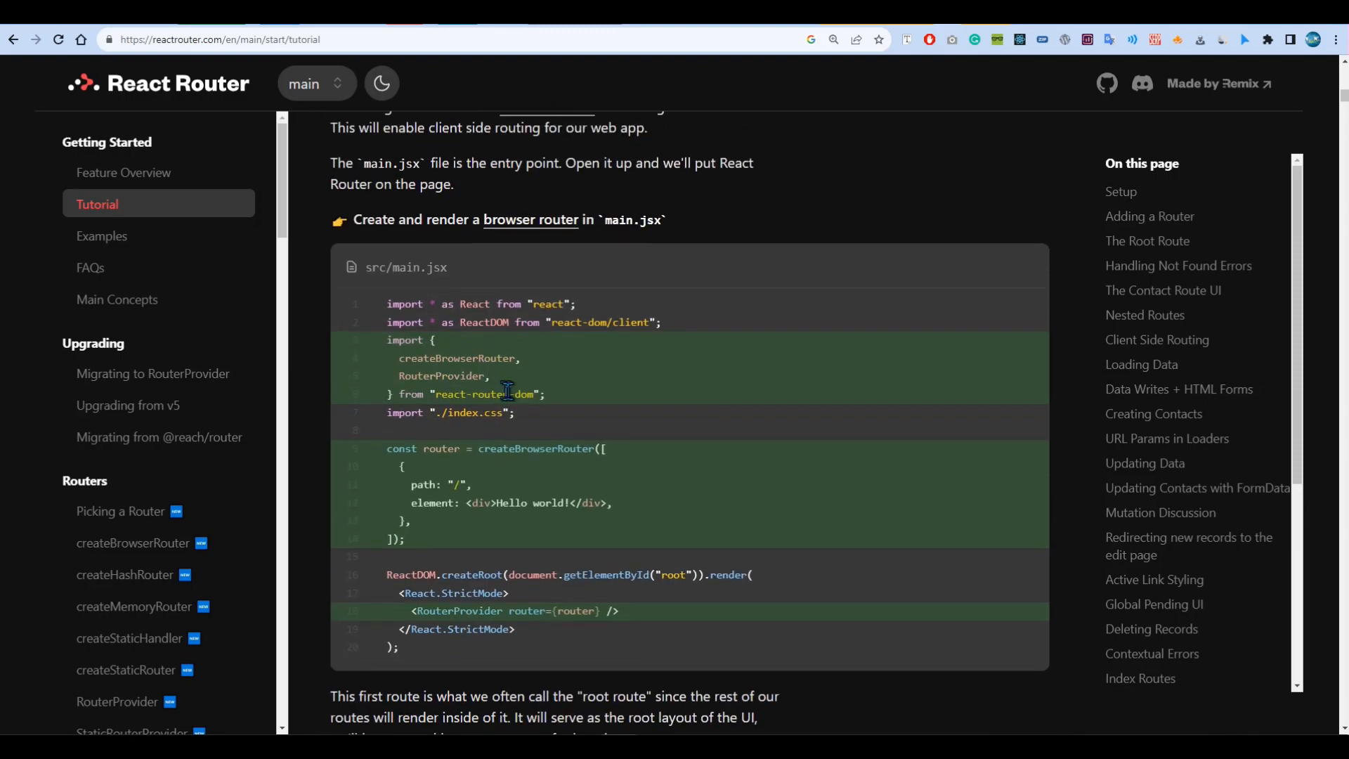
# Scroll the tutorial to the 'Create and render a browser router' main.jsx example.
pyautogui.scroll(-3)
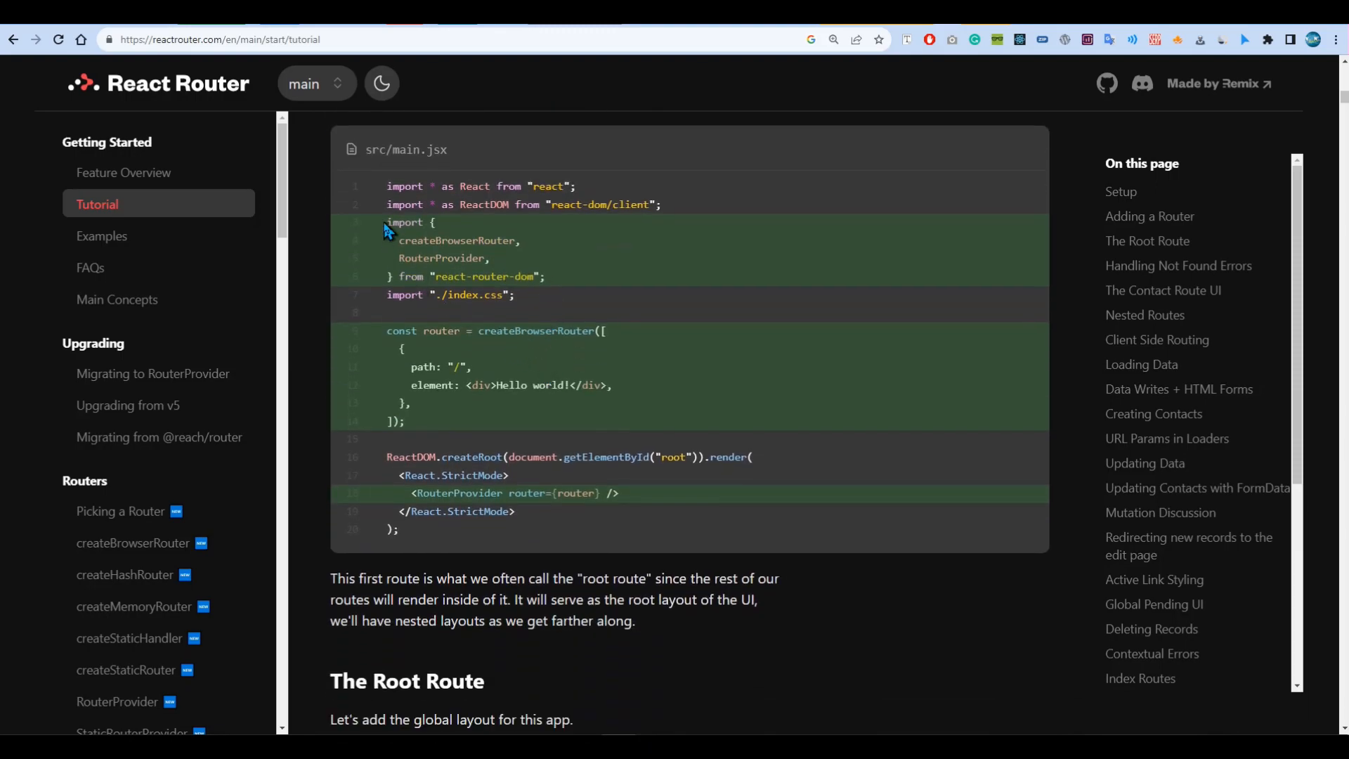
pyautogui.scroll(-3)
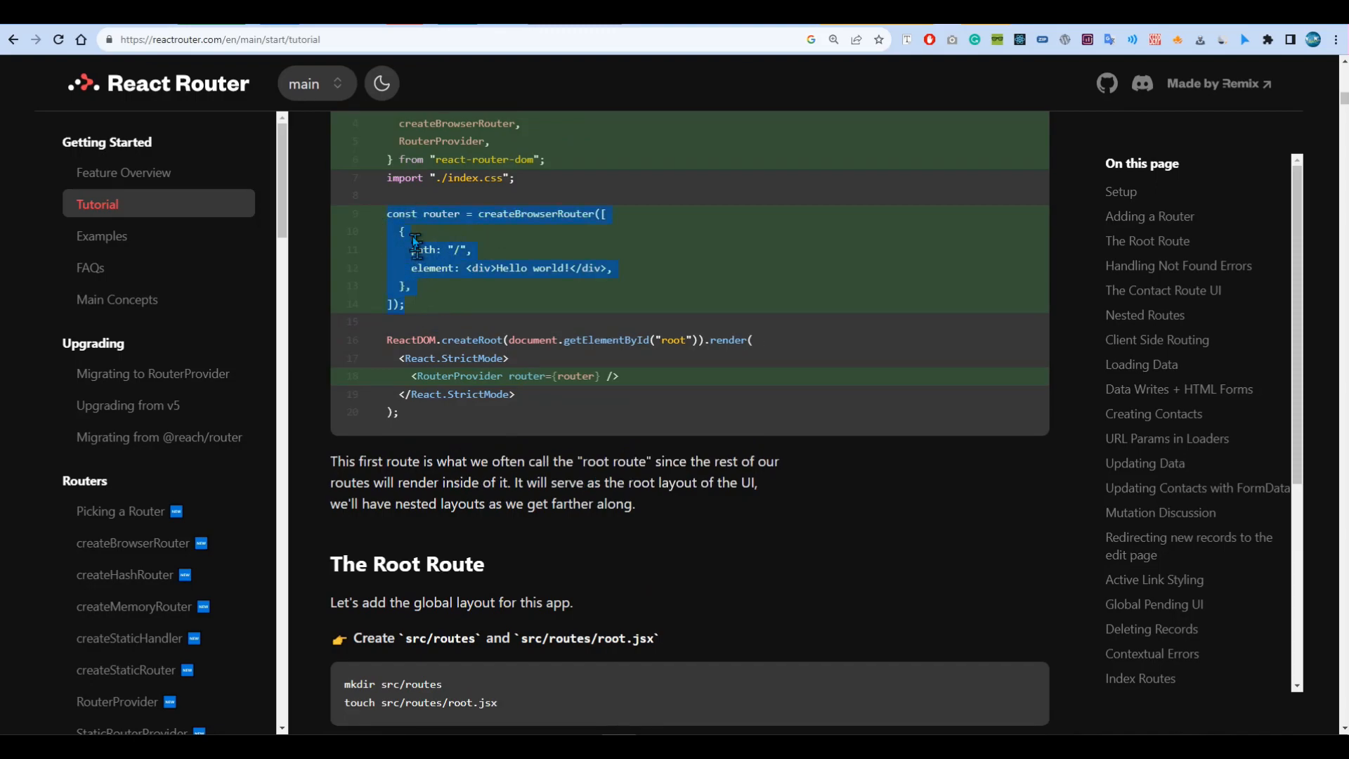
pyautogui.click(456, 230)
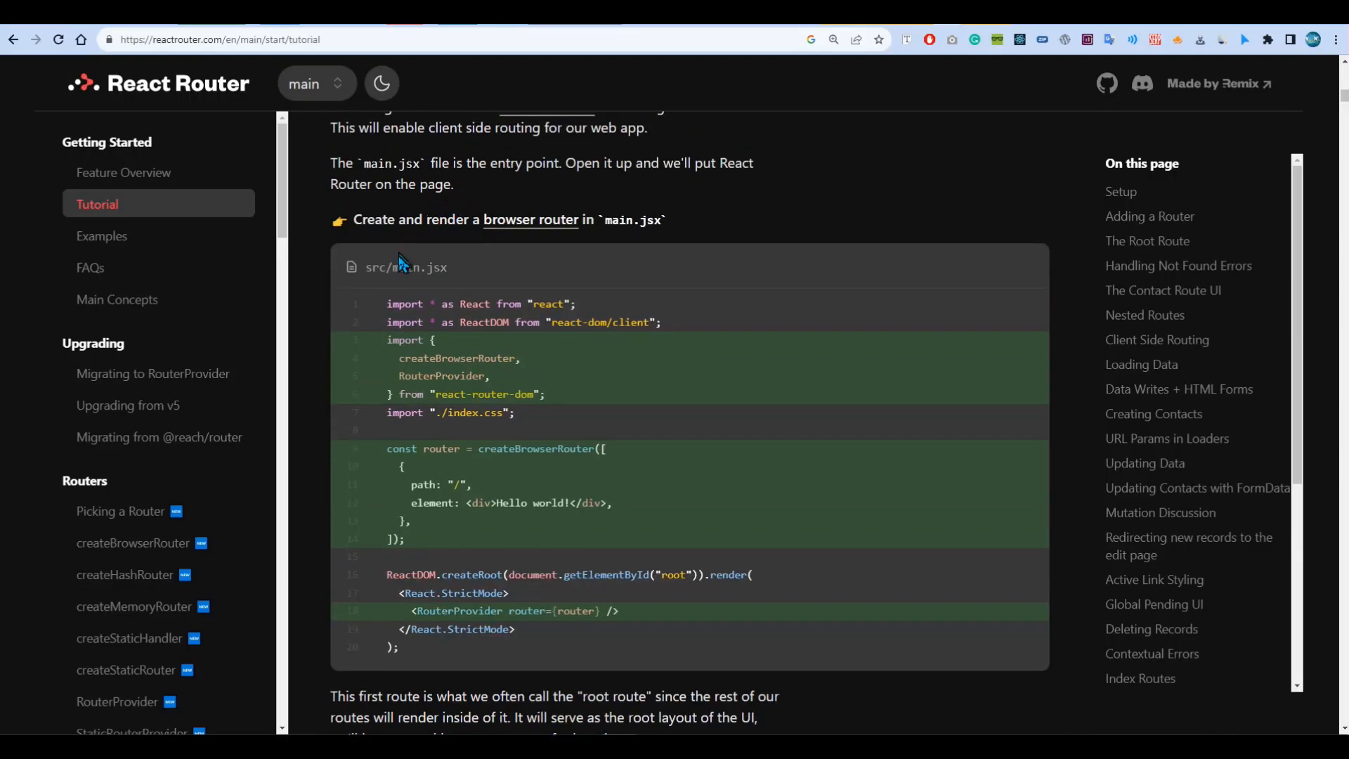
pyautogui.moveTo(469, 280)
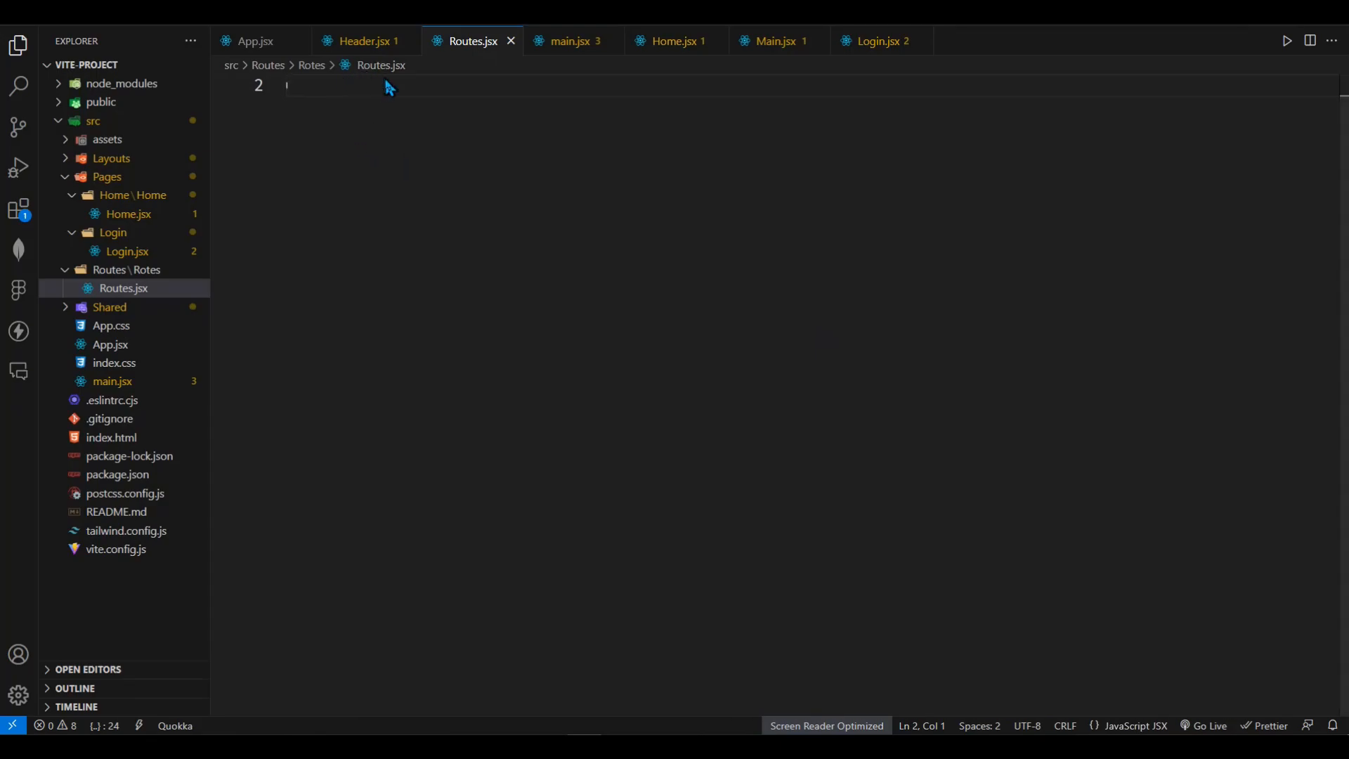
pyautogui.moveTo(395, 143)
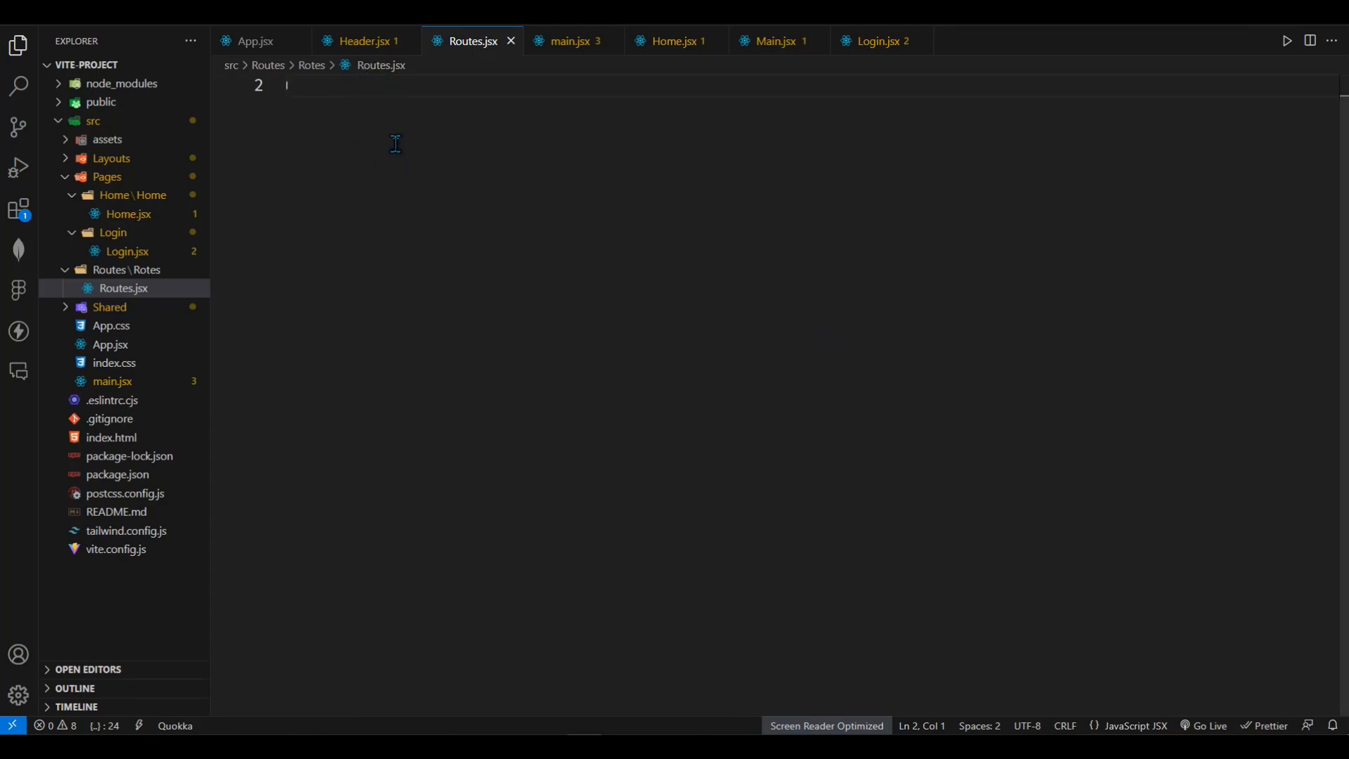
# Type const router = createBrowserRouter([{ path }]) in Routes.jsx.
pyautogui.write('const')
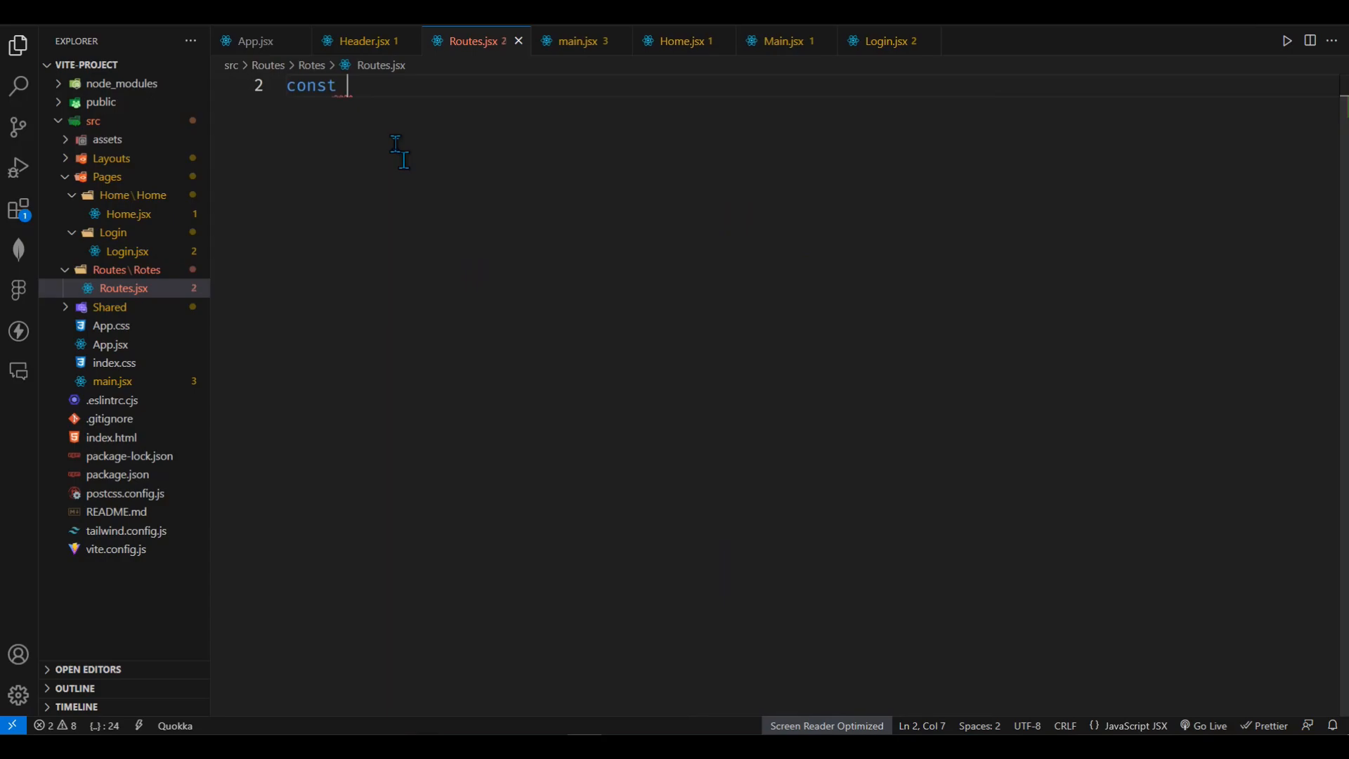
pyautogui.write('router')
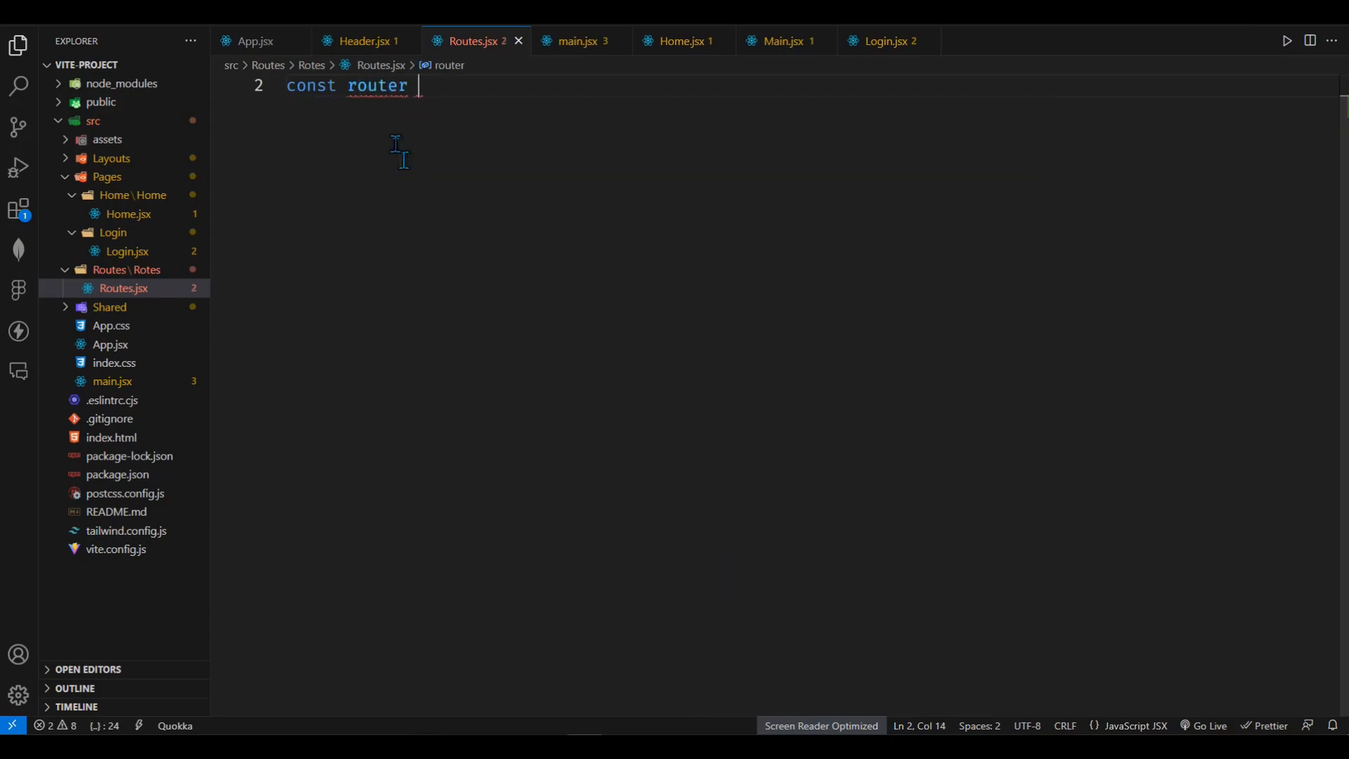
pyautogui.write('= cre')
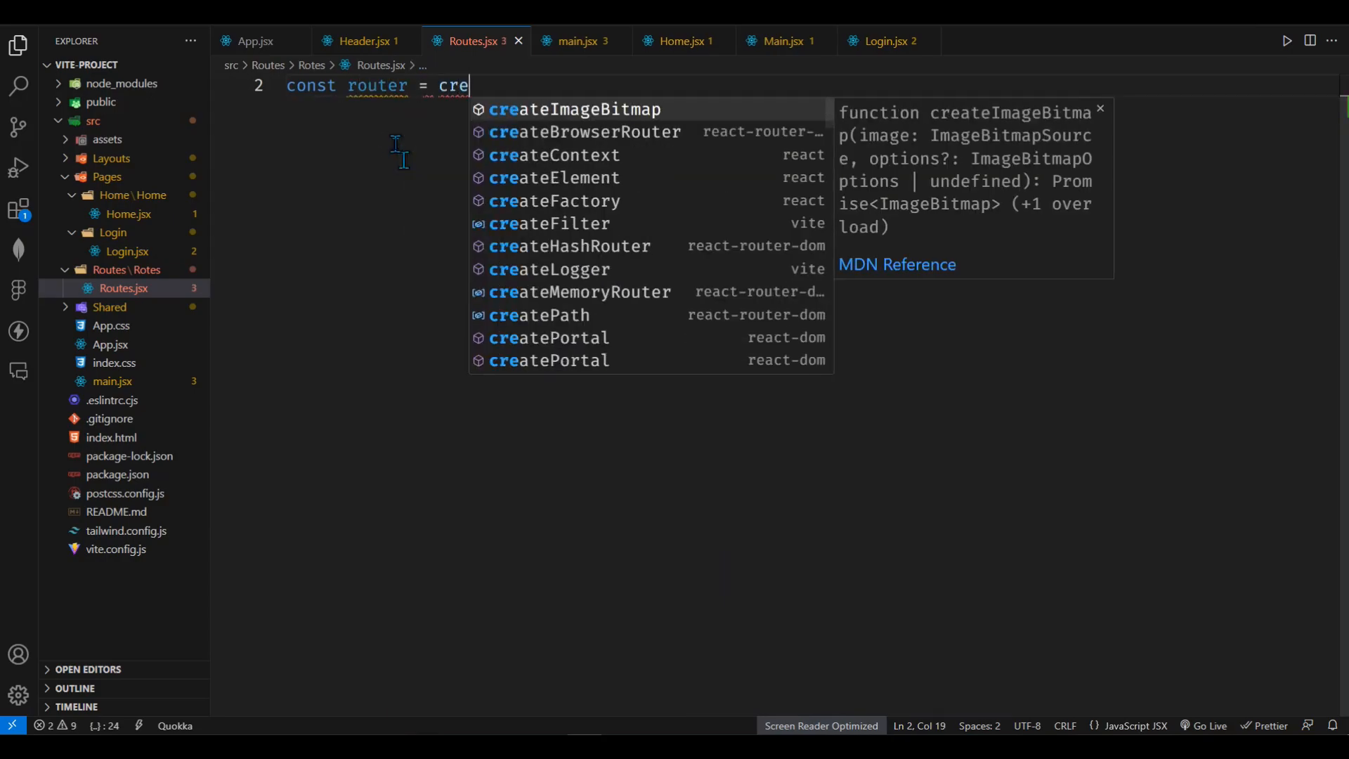
pyautogui.write('teBrowserRouter(')
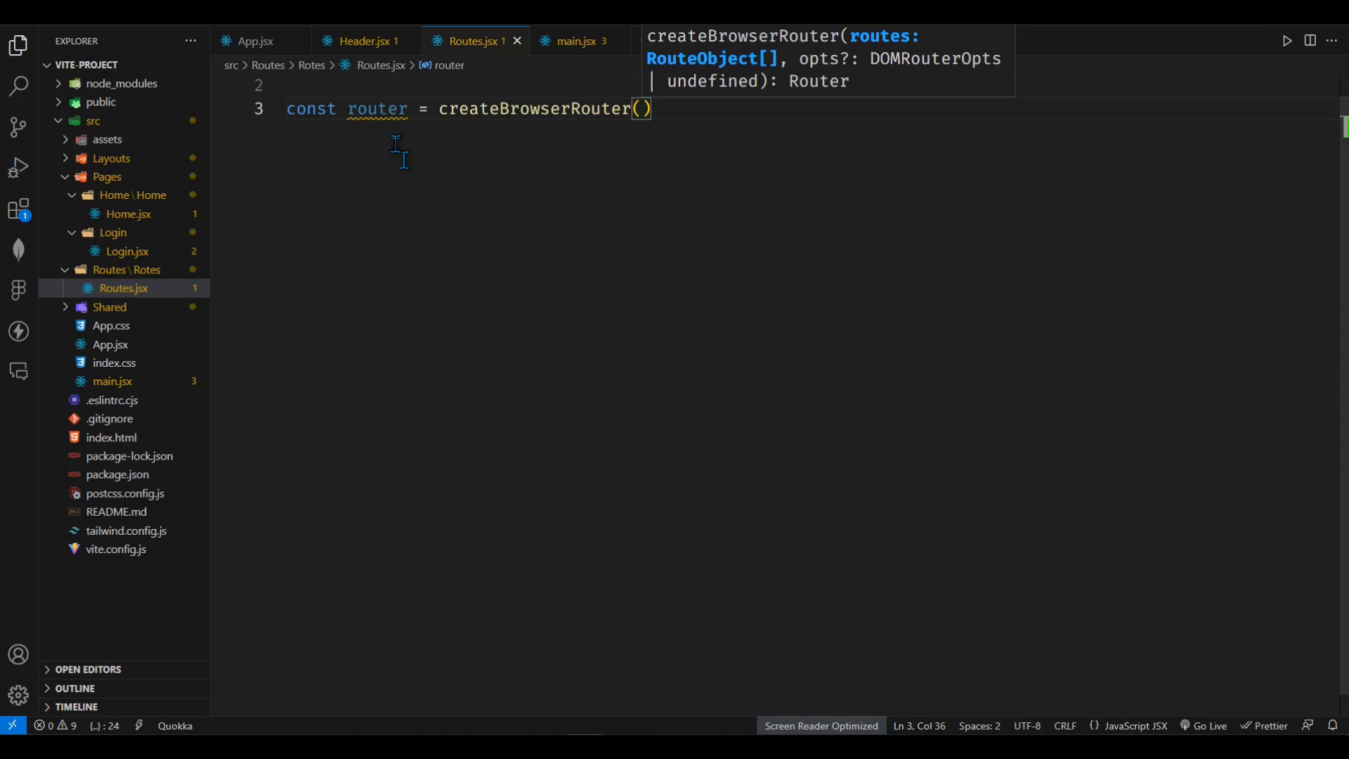
pyautogui.write('{}]')
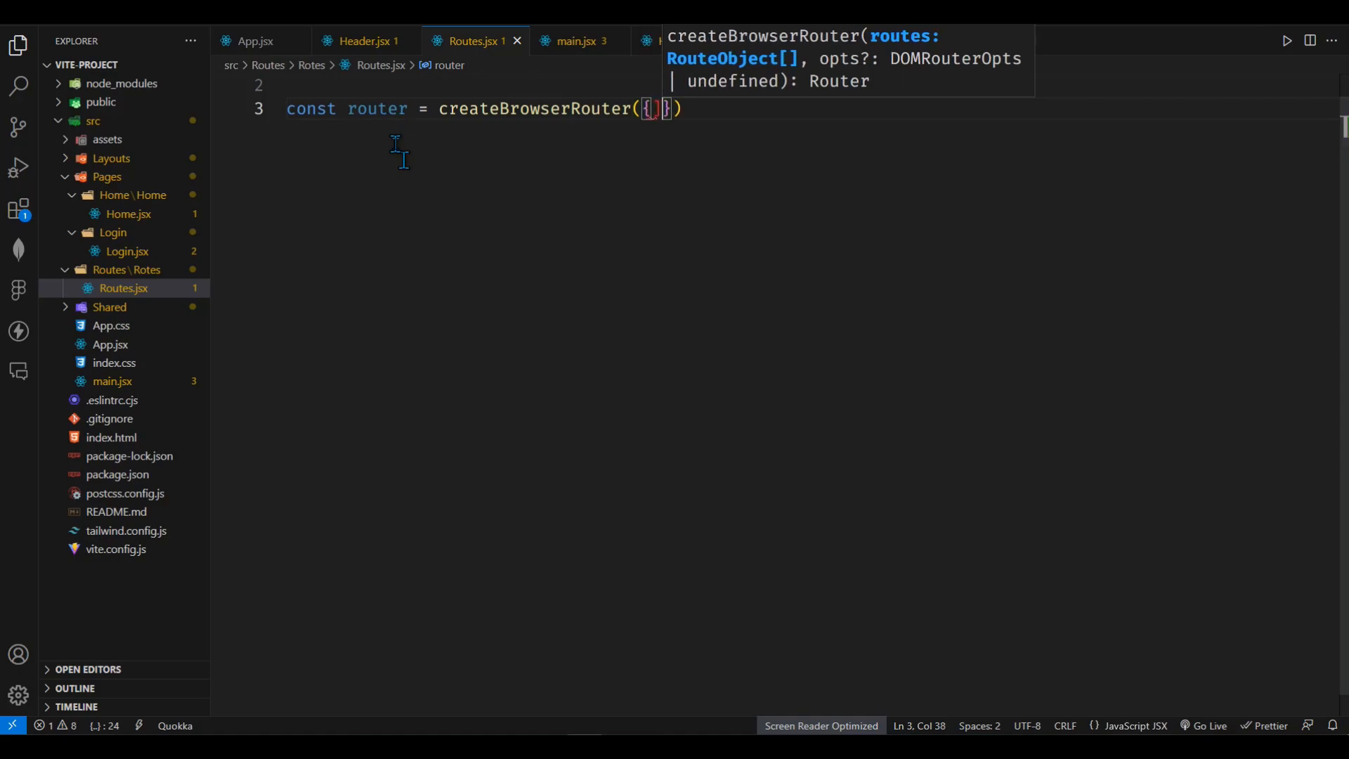
pyautogui.write('[]')
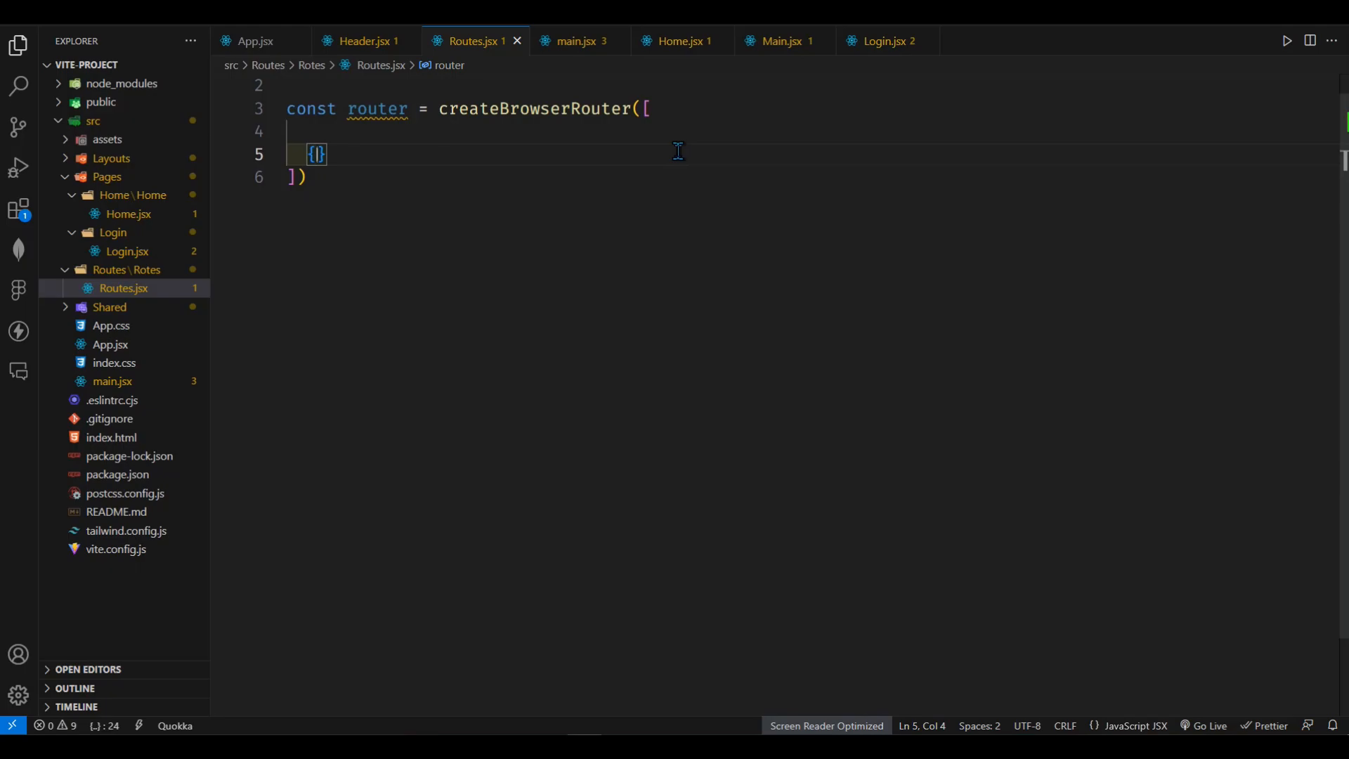
pyautogui.write('path:')
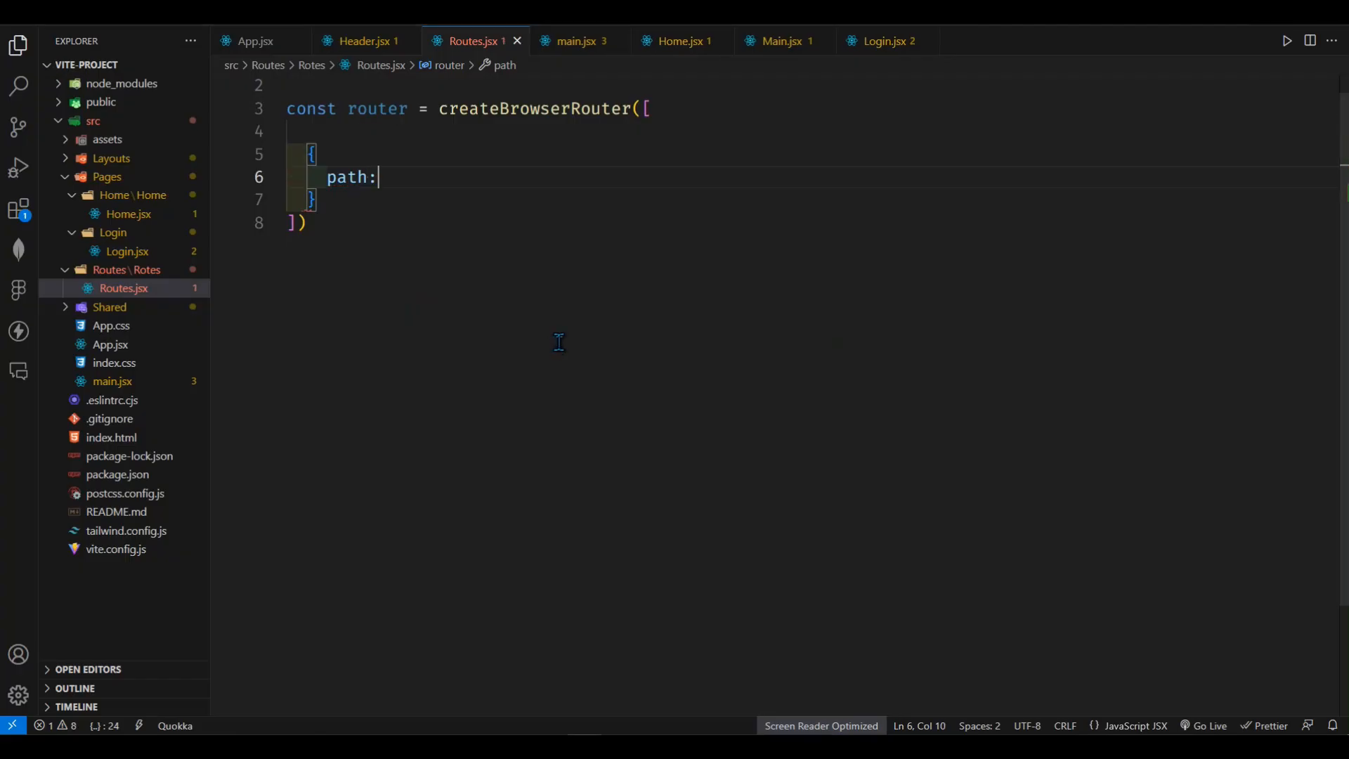
# Set the root route's path to "/" with element <Main>, and add a children array.
pyautogui.write('"/",')
pyautogui.write('el')
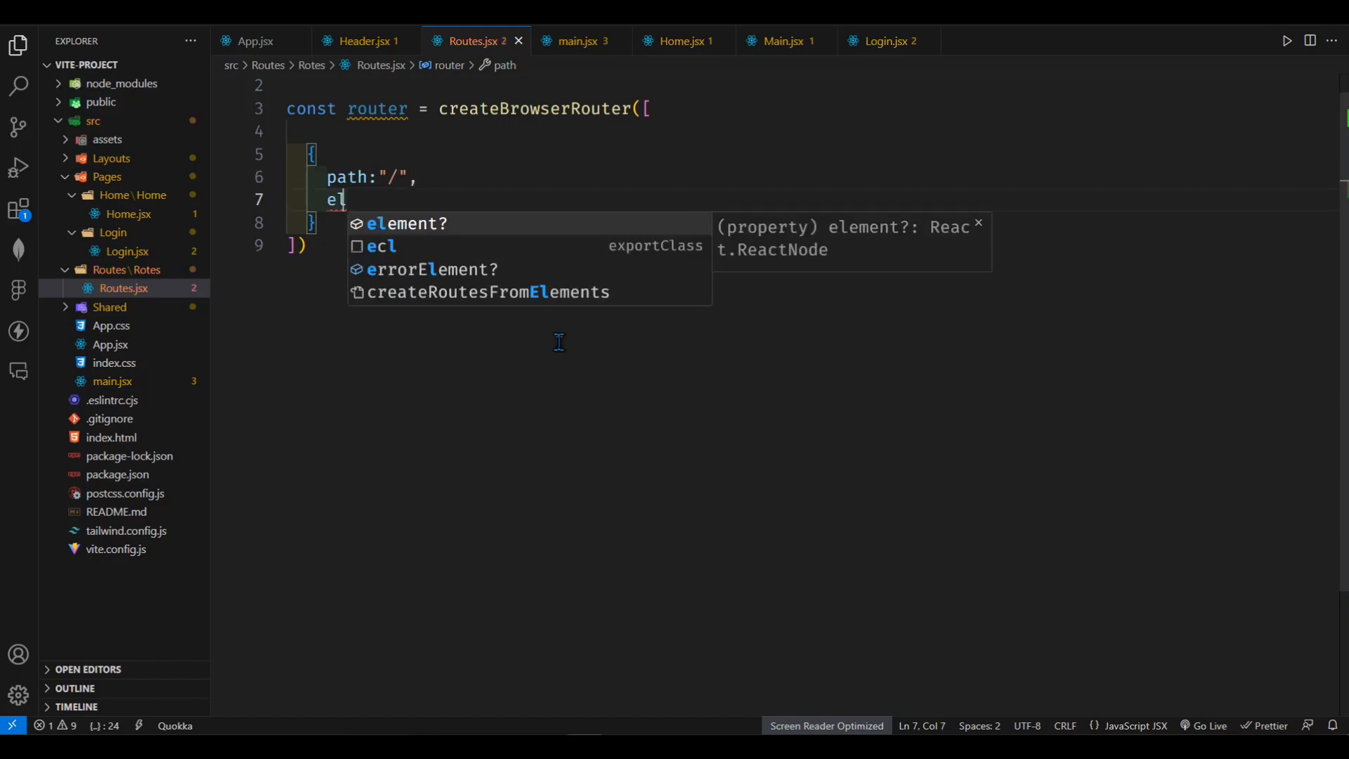
pyautogui.write('ement')
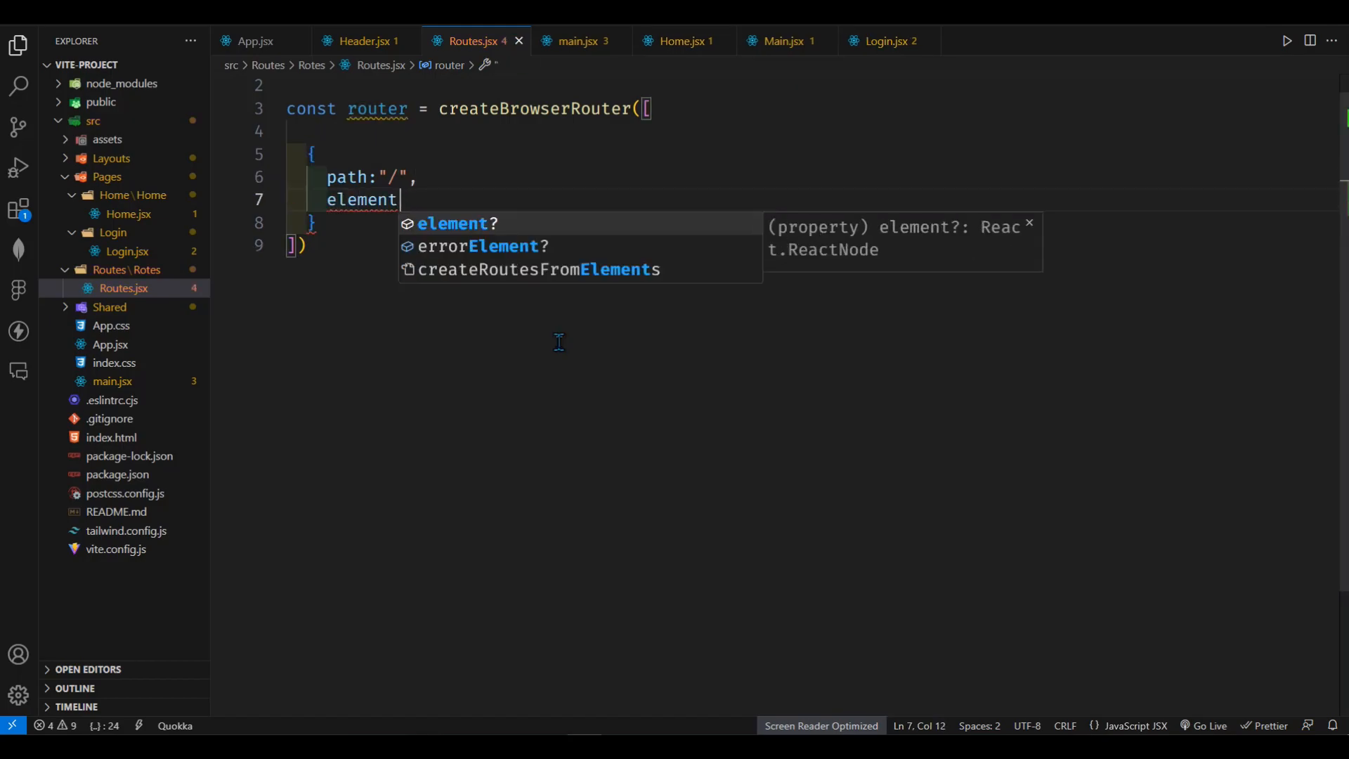
pyautogui.write(':<Main></Main>')
pyautogui.write('children:')
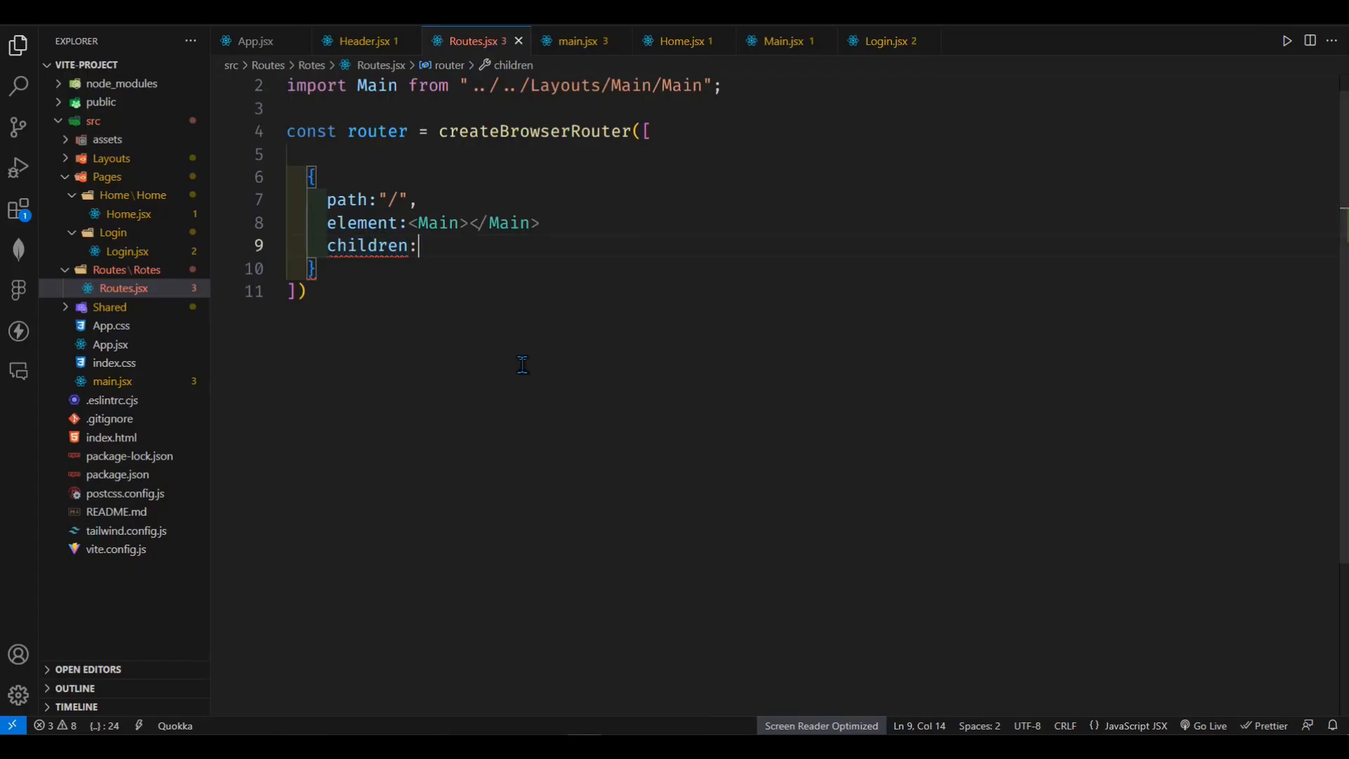
pyautogui.write('[]')
pyautogui.write('{')
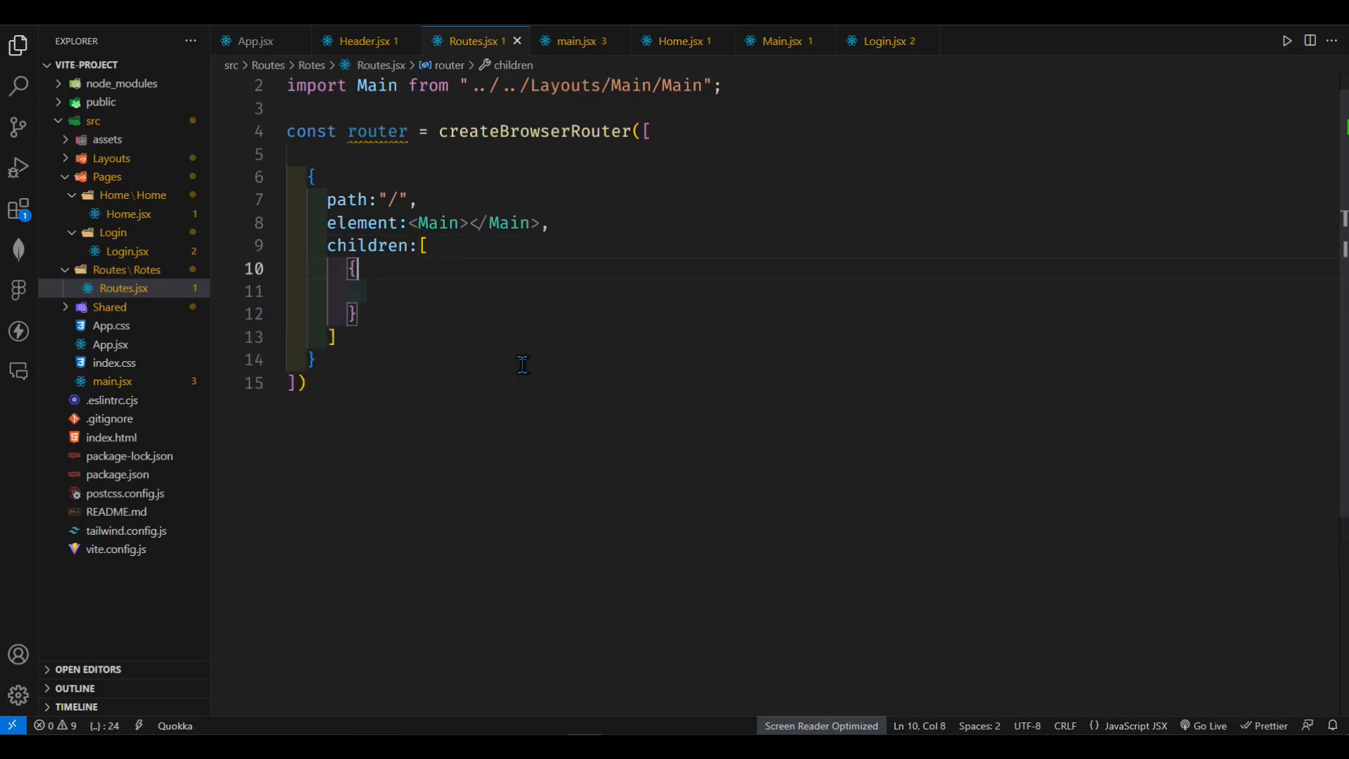
pyautogui.write('pah')
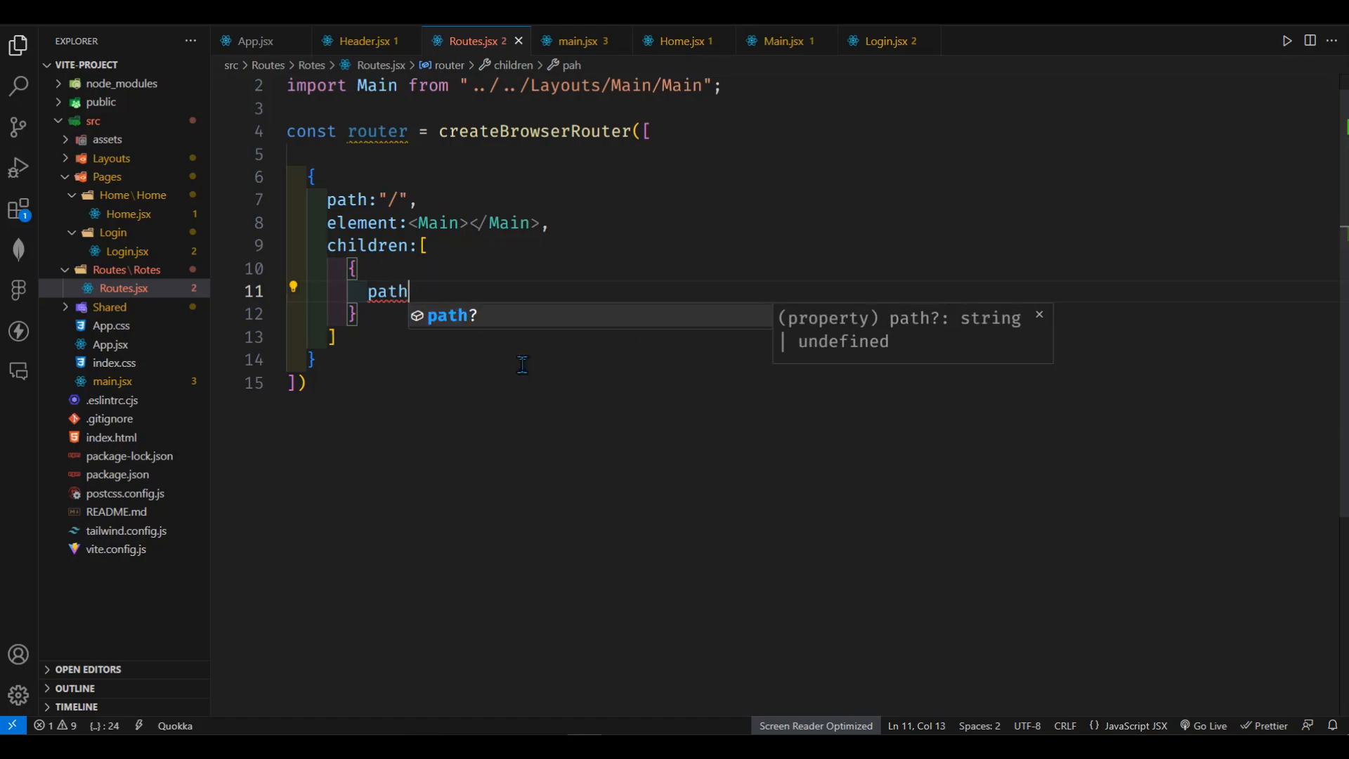
# Add a child route with path "/home" rendering the auto-imported <Home> element.
pyautogui.write(':')
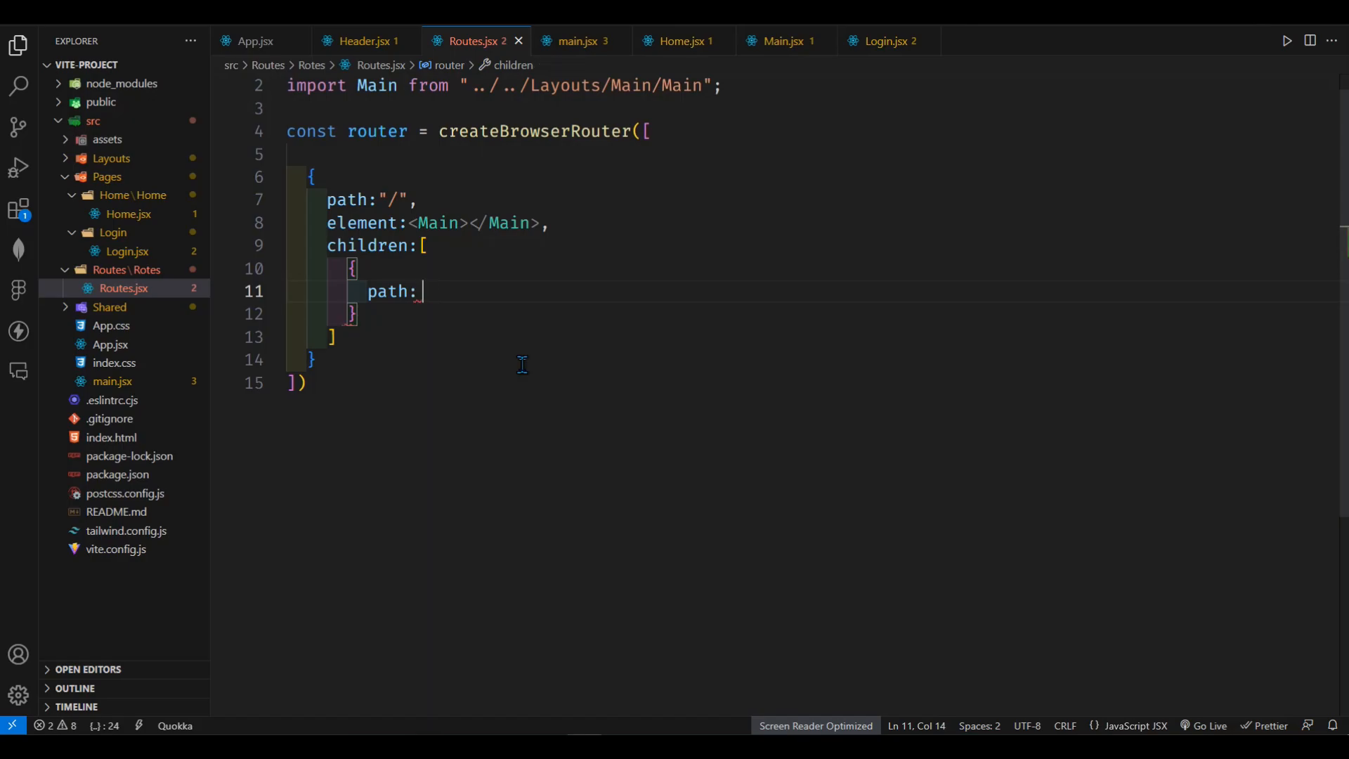
pyautogui.write('"')
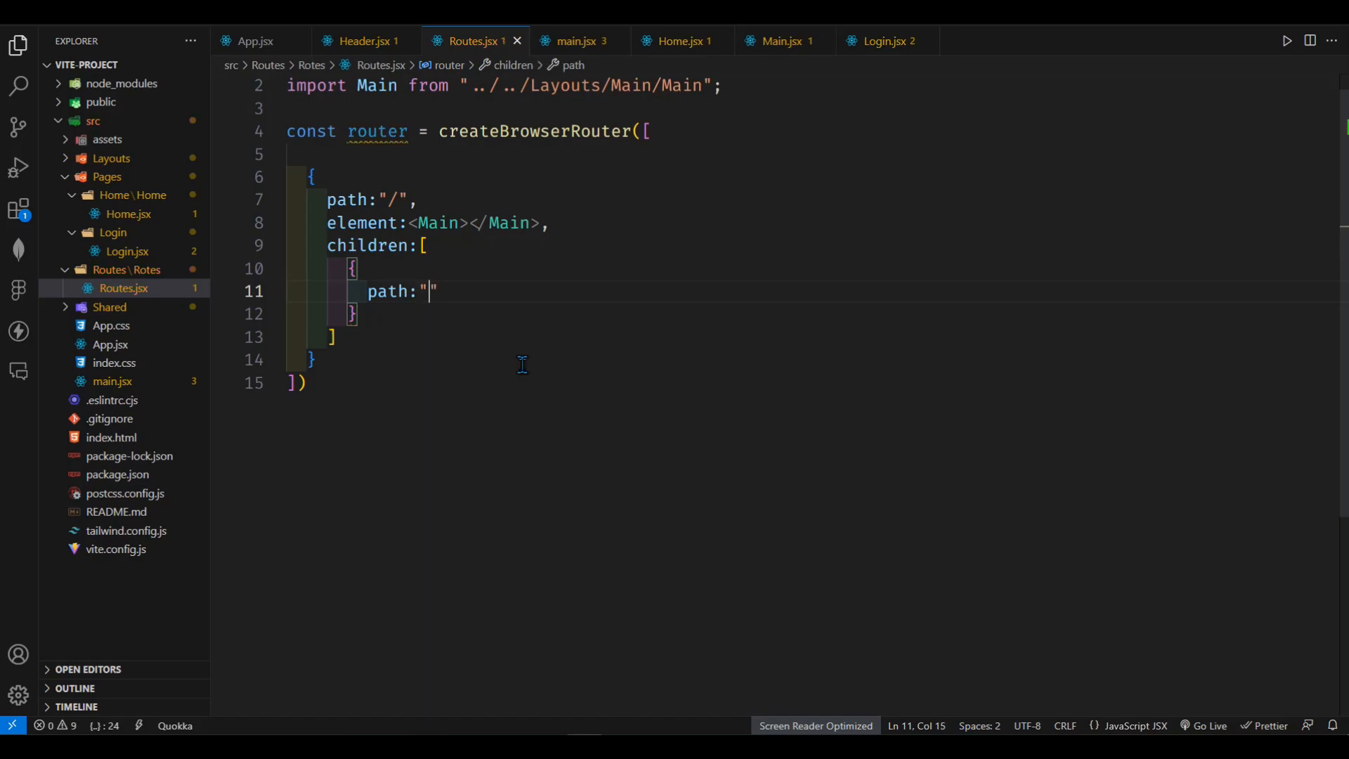
pyautogui.write('/home')
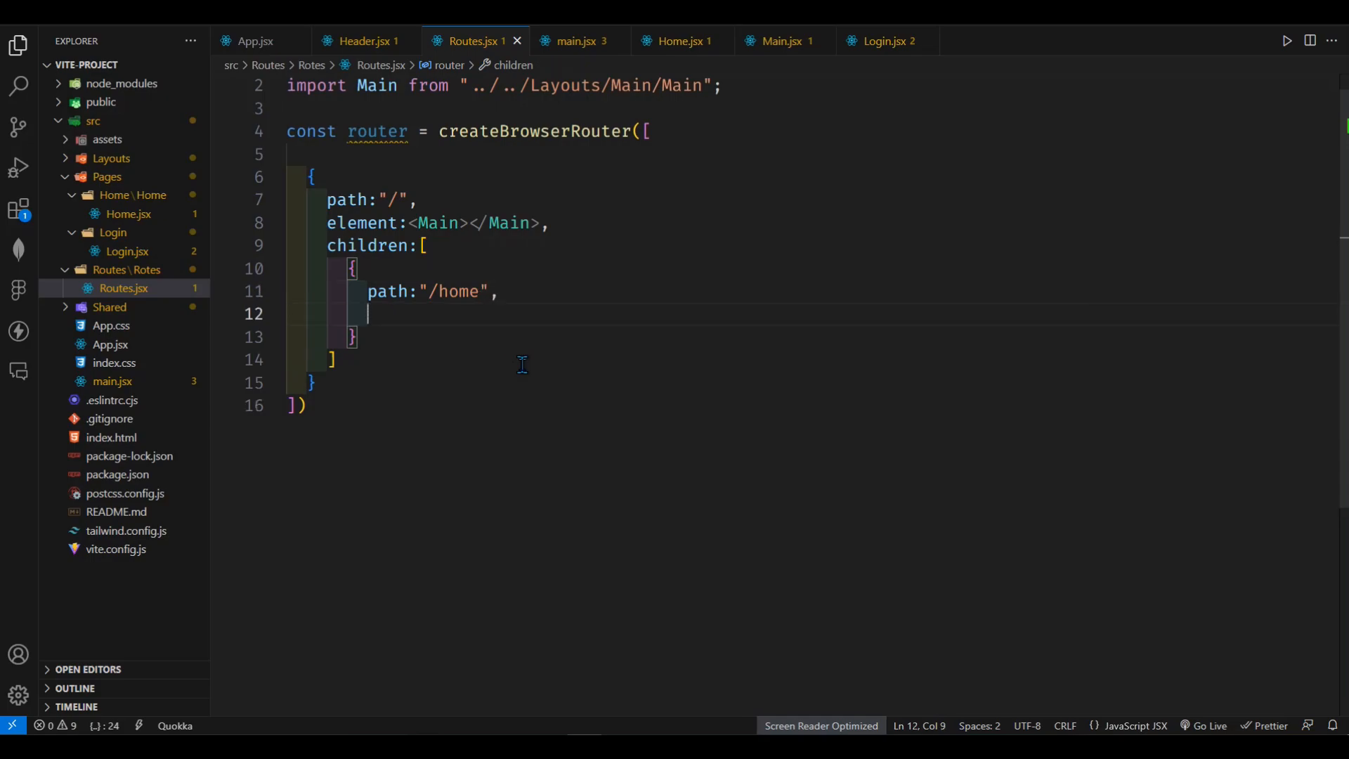
pyautogui.write('element:')
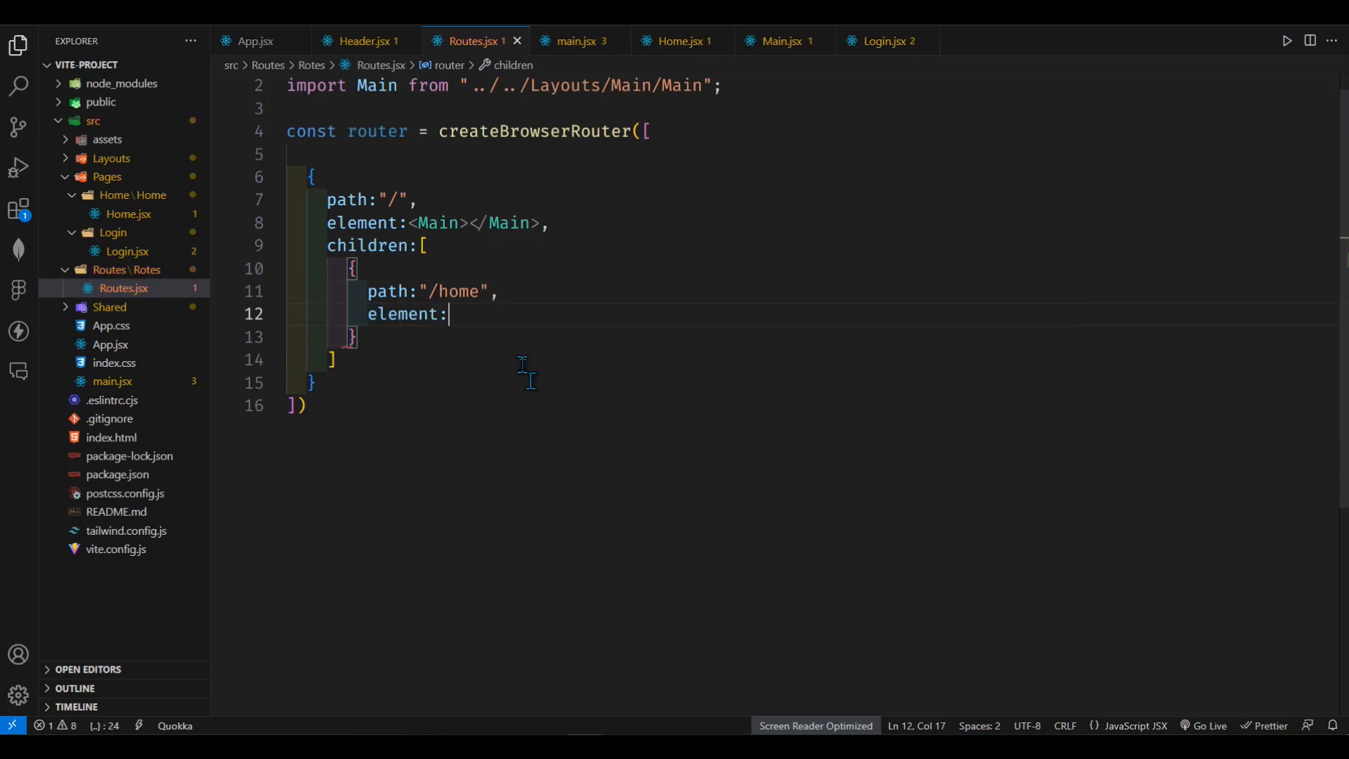
pyautogui.write('<Home></Home>')
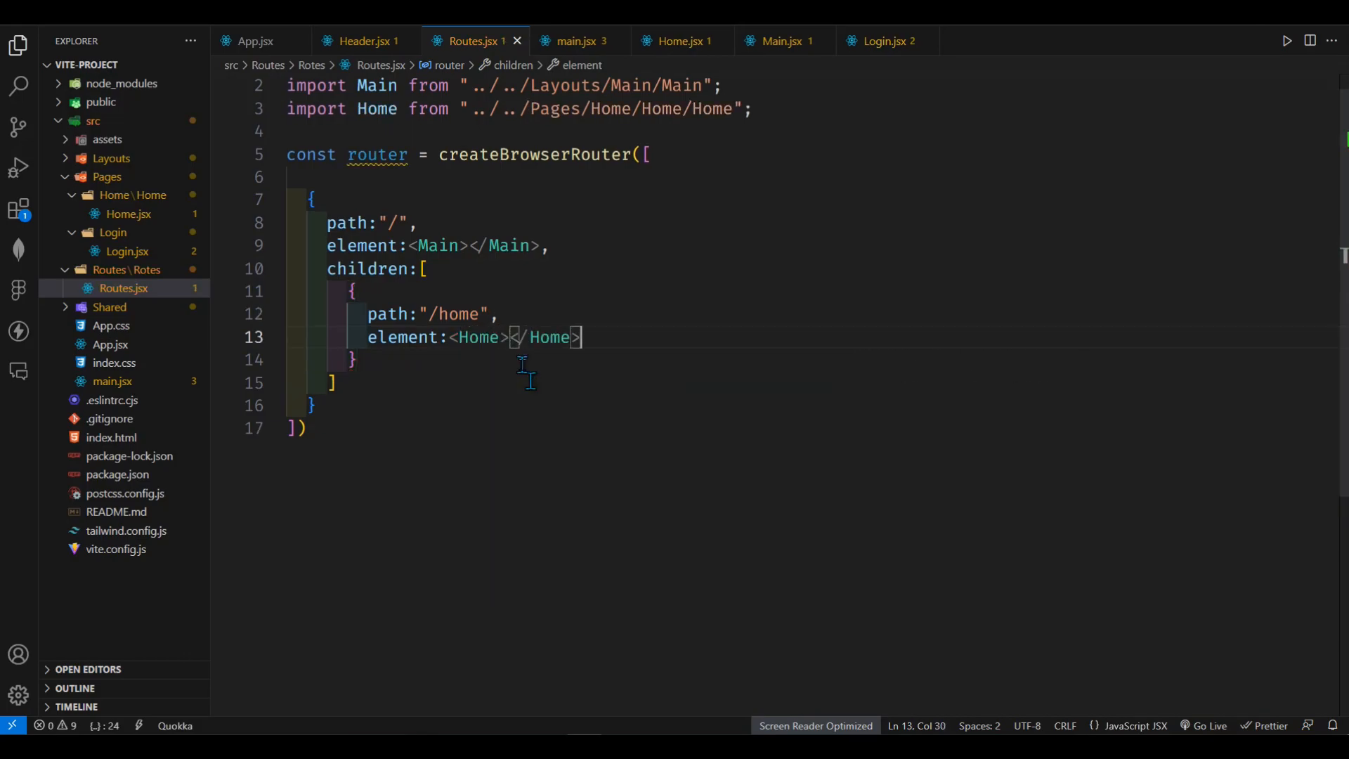
pyautogui.moveTo(475, 357)
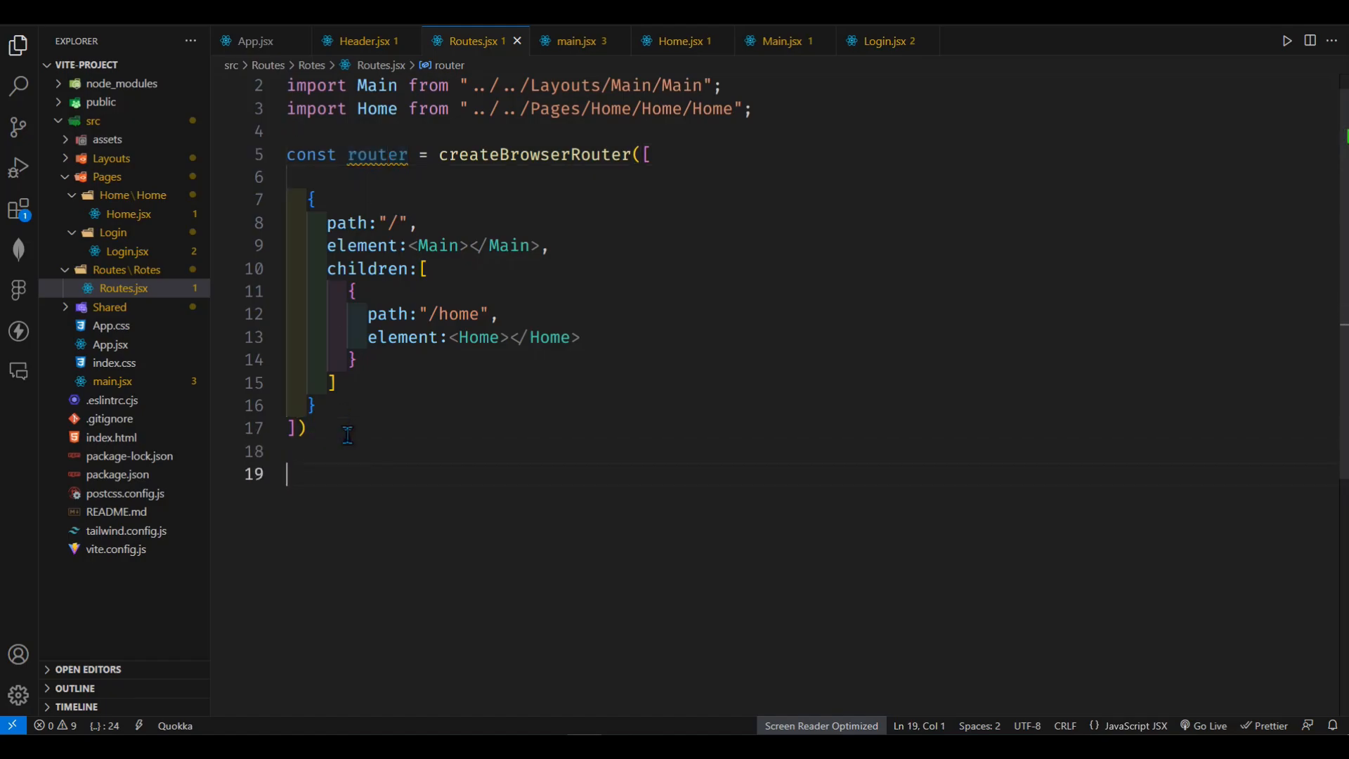
# Add export default router; at the bottom of Routes.jsx and save.
pyautogui.write('export')
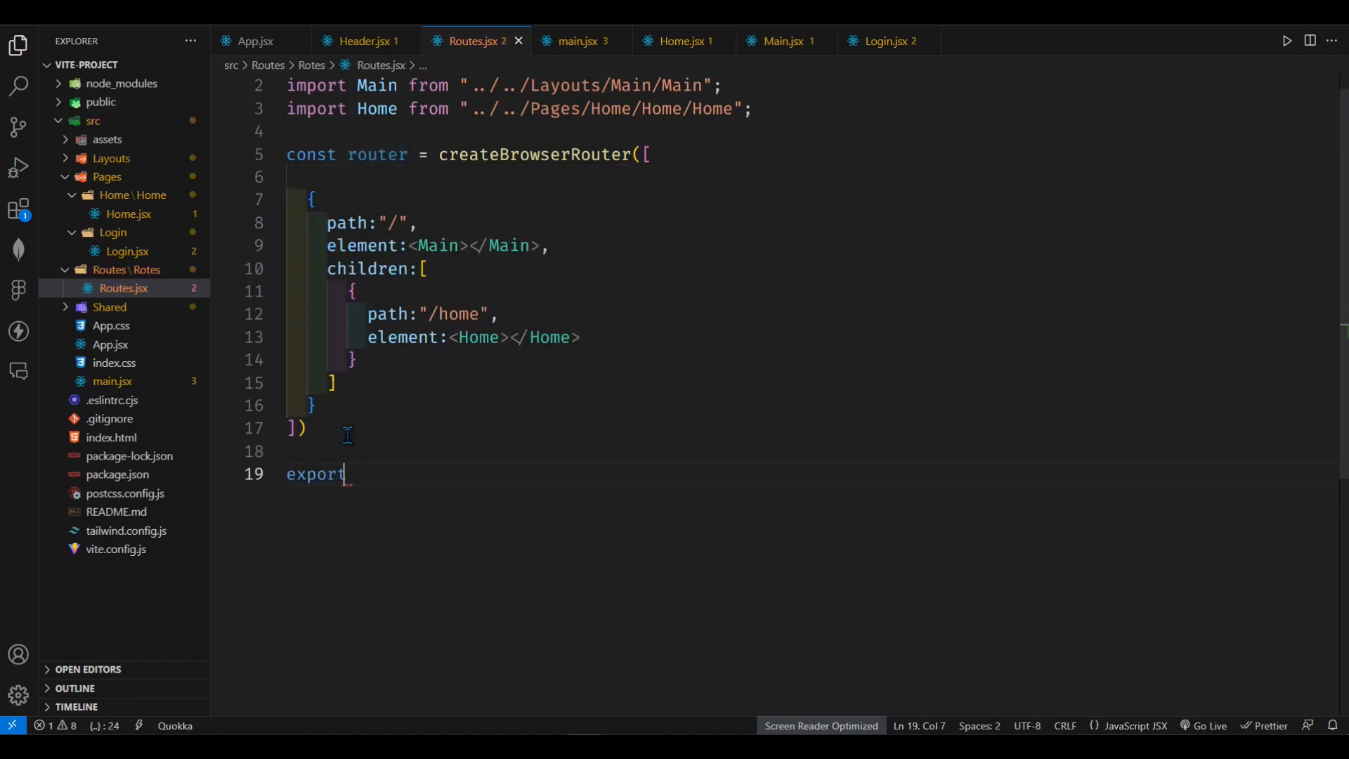
pyautogui.write('reout')
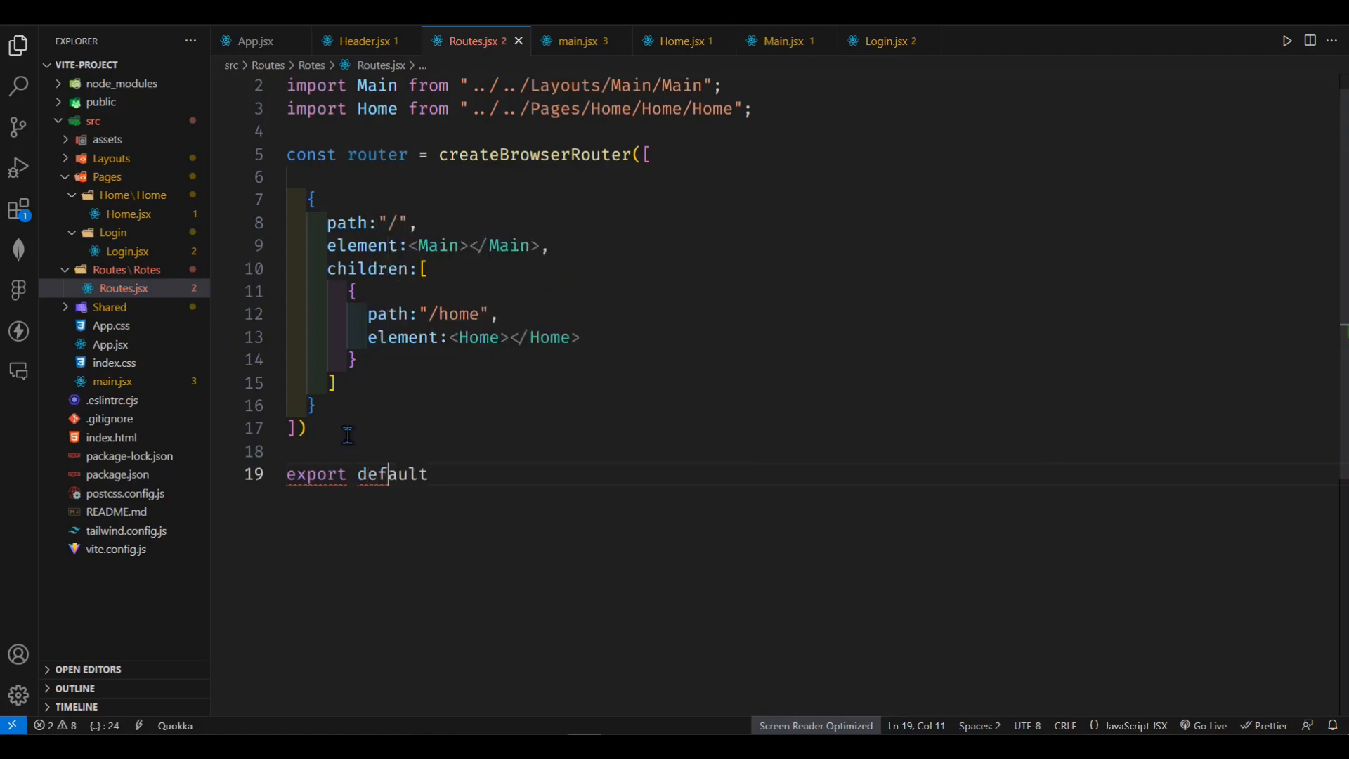
pyautogui.write('router')
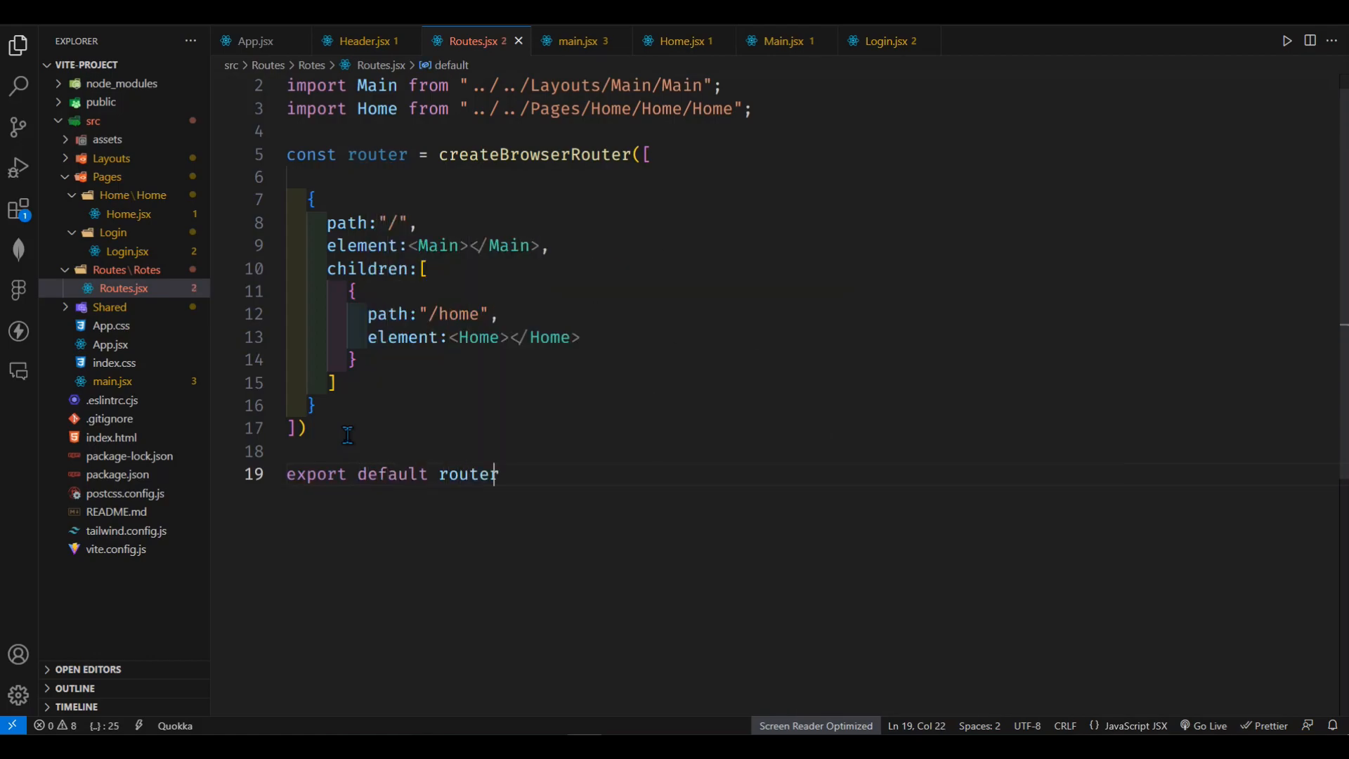
pyautogui.write(';')
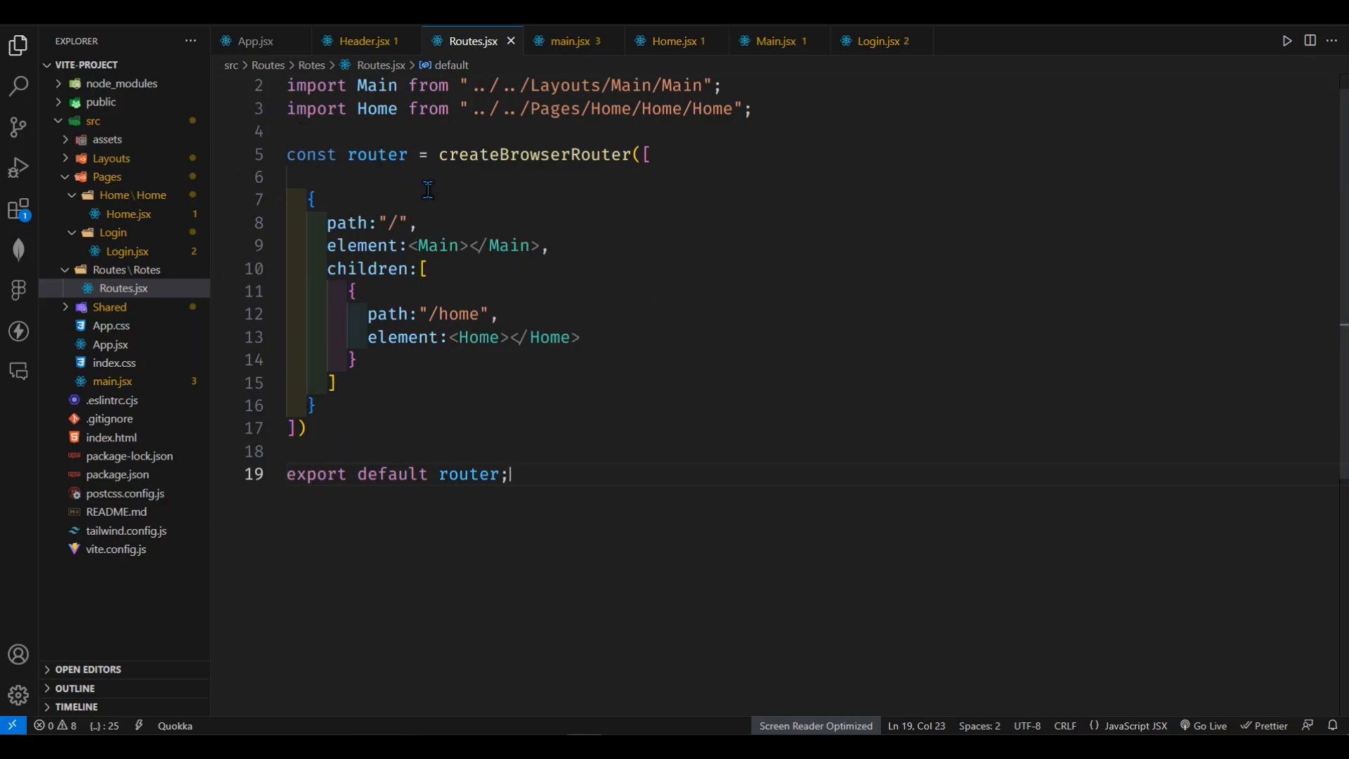
pyautogui.moveTo(256, 41)
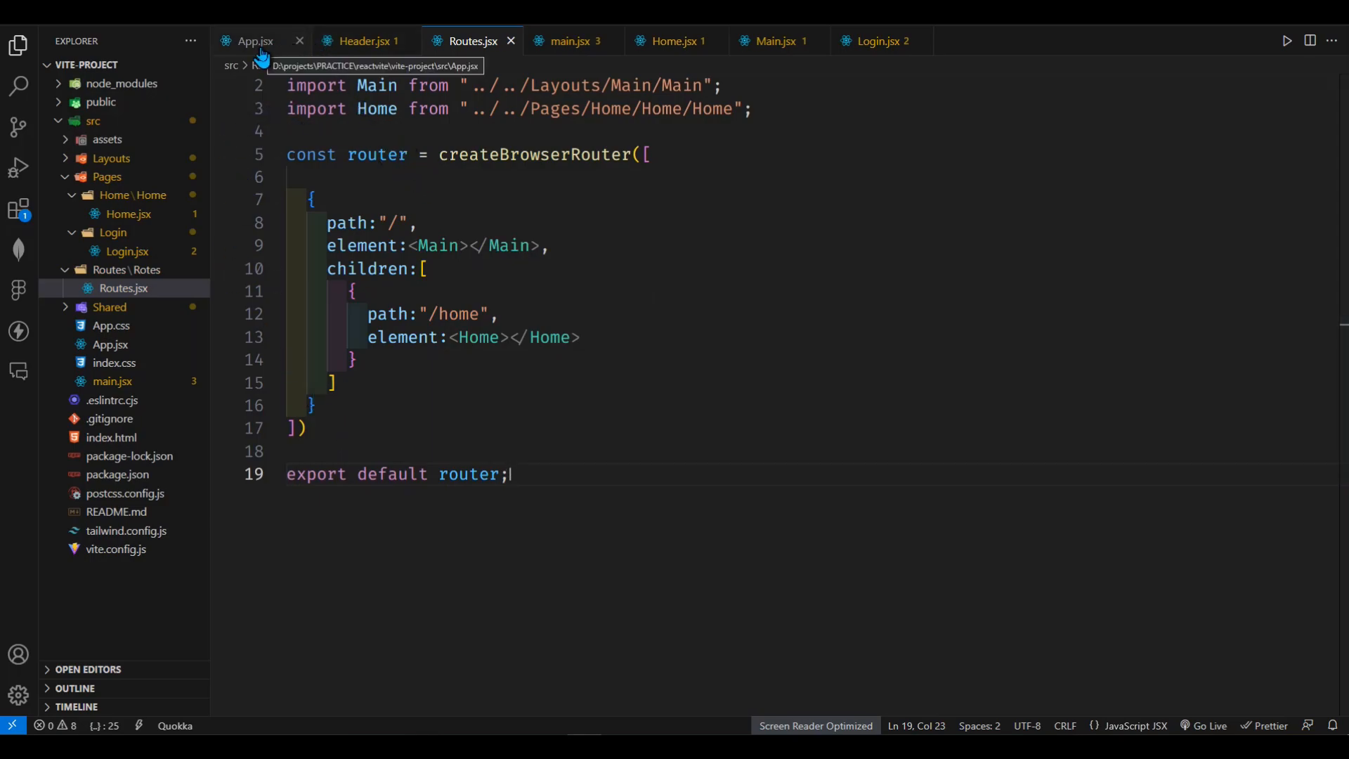
# In App.jsx, render <RouterProvider router={router} /> with auto-imported router and RouterProvider.
pyautogui.click(254, 41)
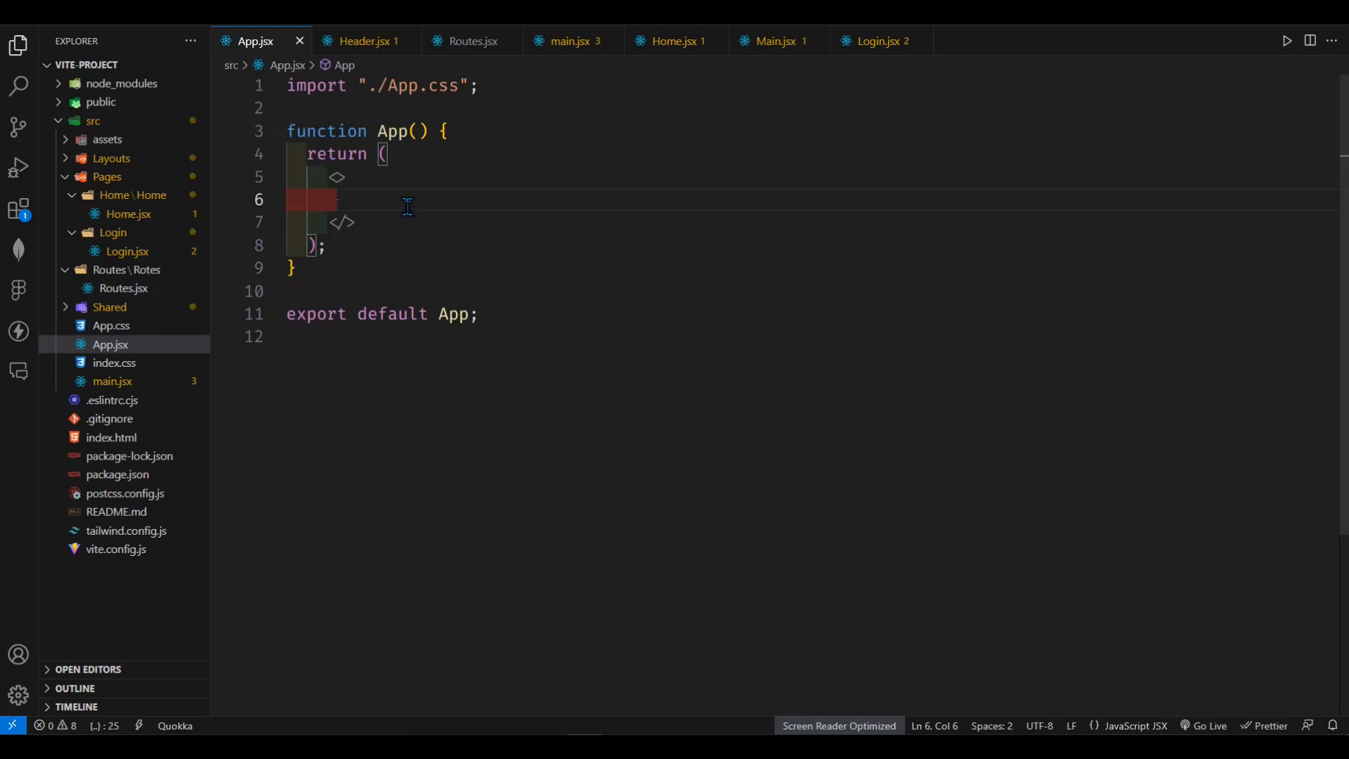
pyautogui.write('<RouterProvider')
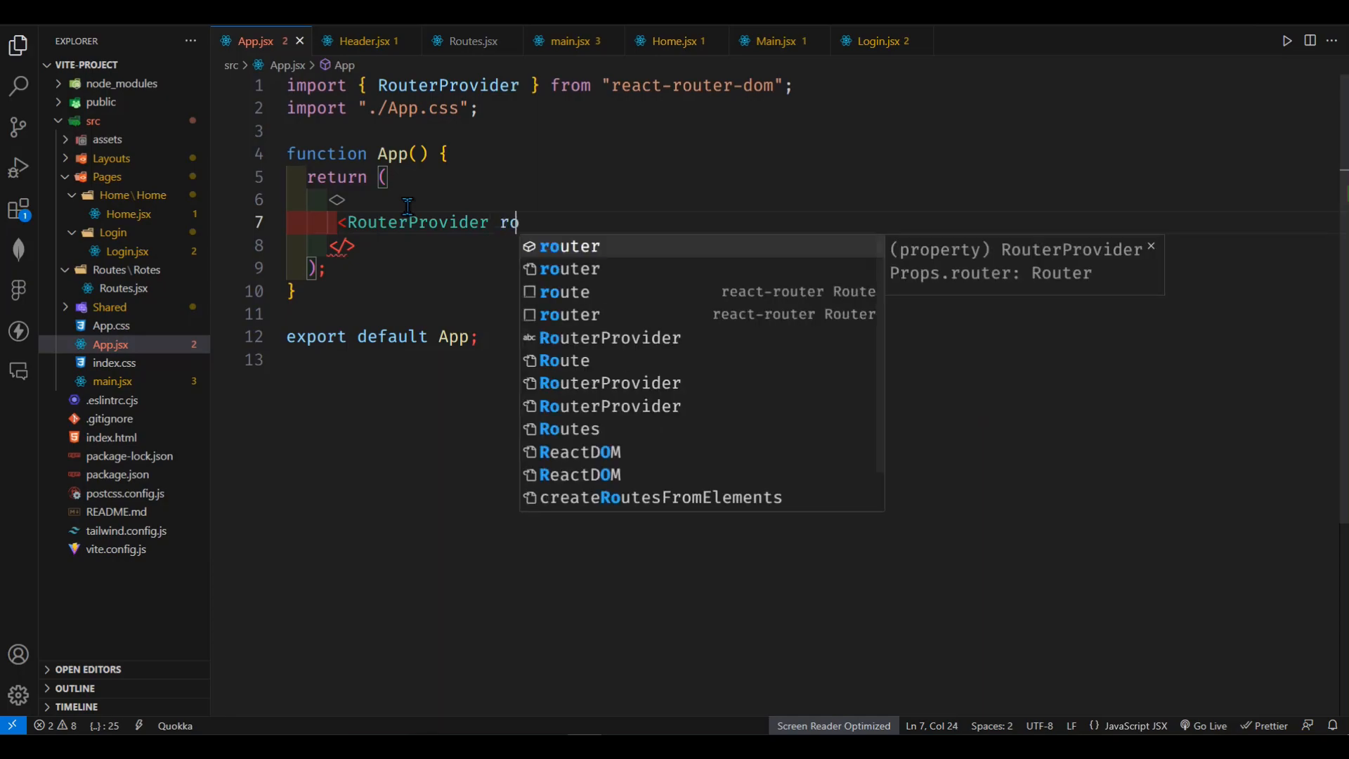
pyautogui.write('router={router')
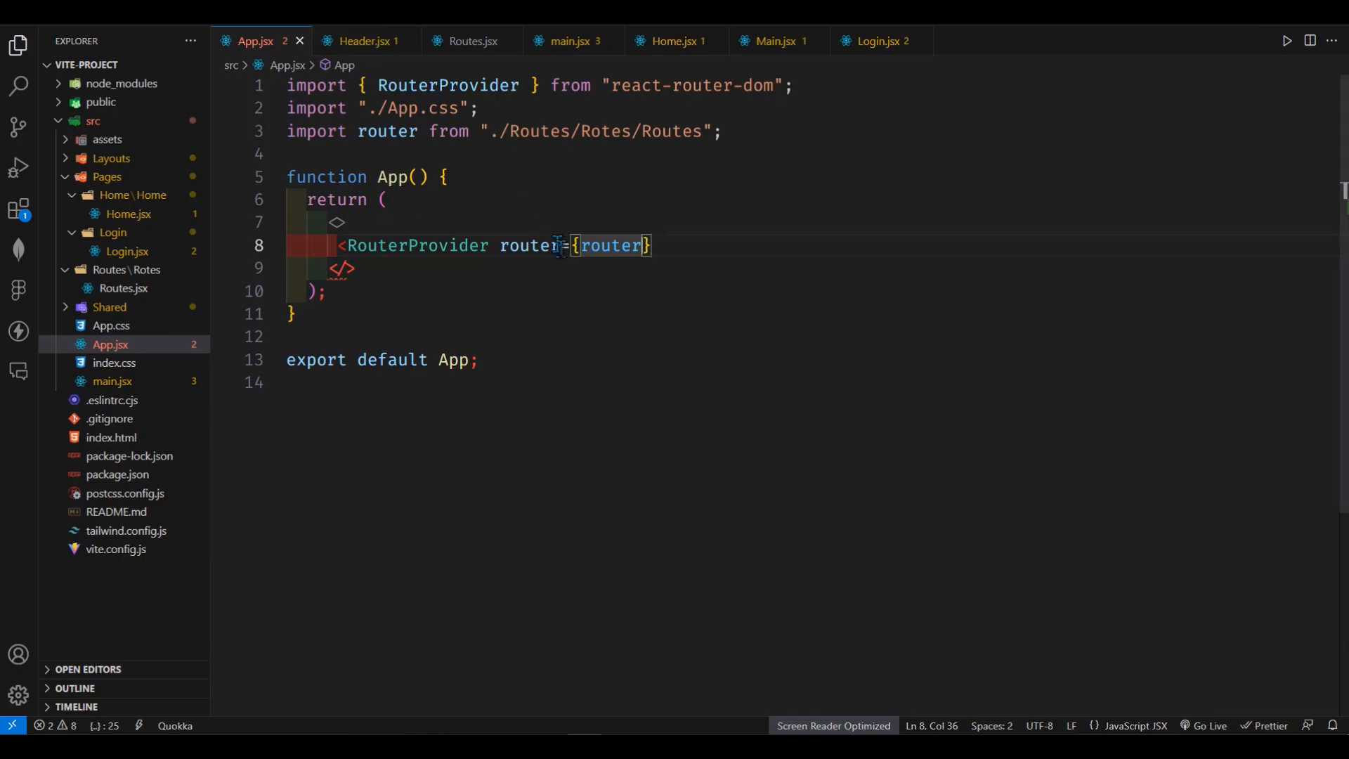
pyautogui.doubleClick(602, 130)
pyautogui.write(' />')
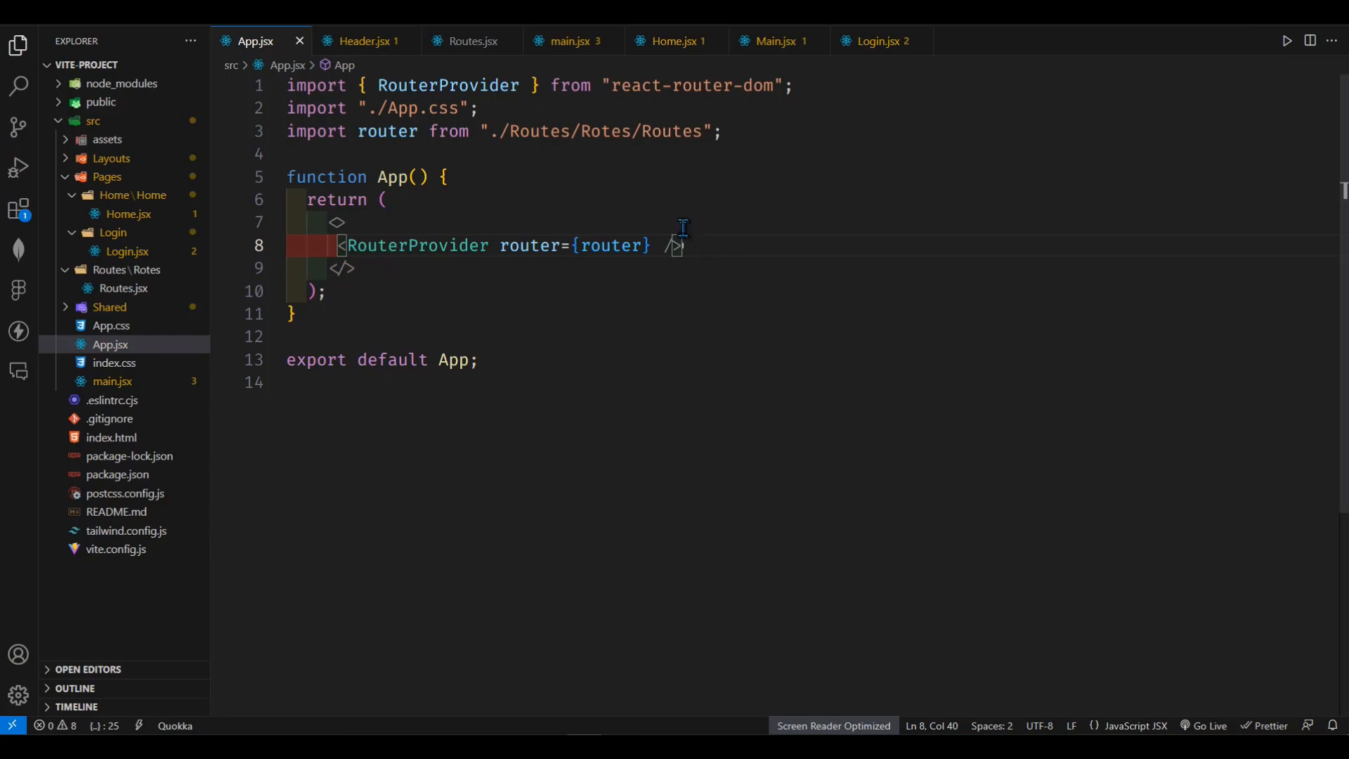
pyautogui.moveTo(507, 131)
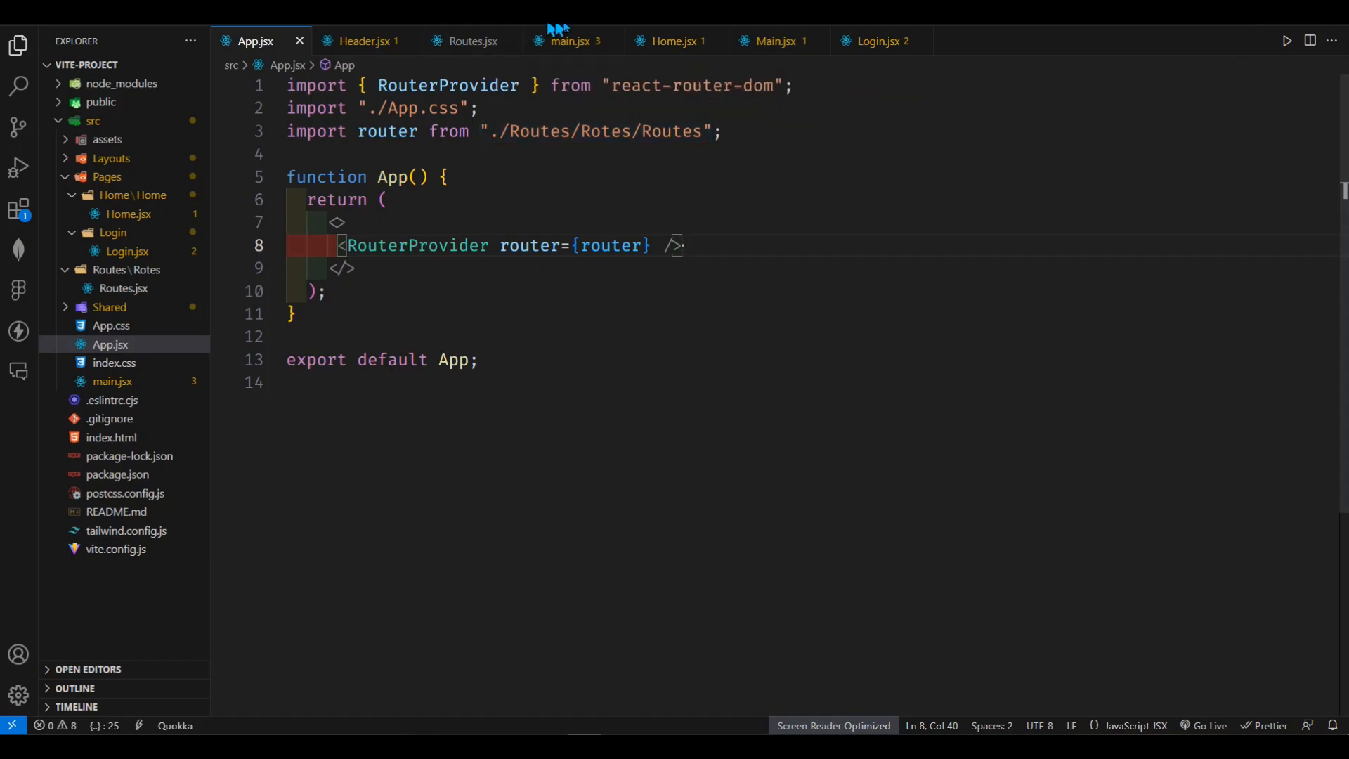
# Look over Main.jsx, then switch back to App.jsx.
pyautogui.click(775, 41)
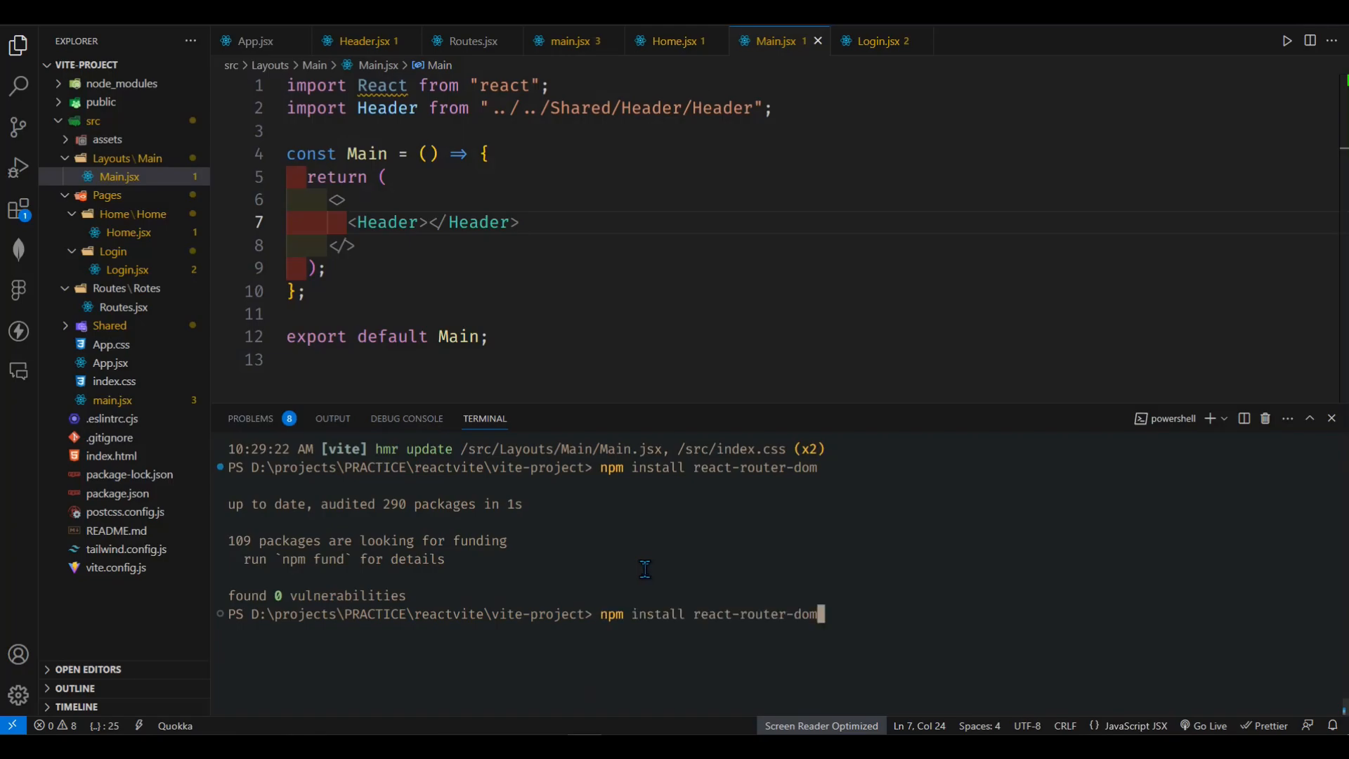
pyautogui.click(255, 40)
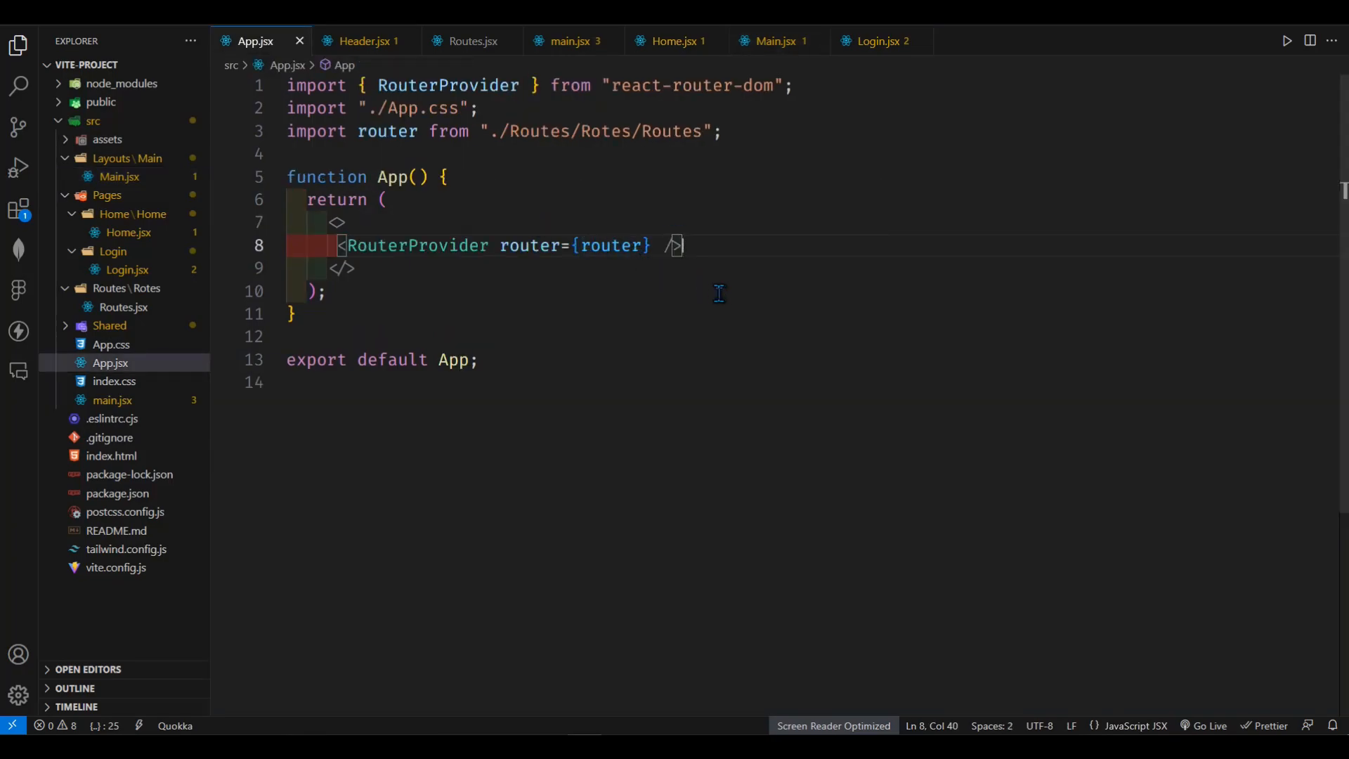
pyautogui.moveTo(610, 172)
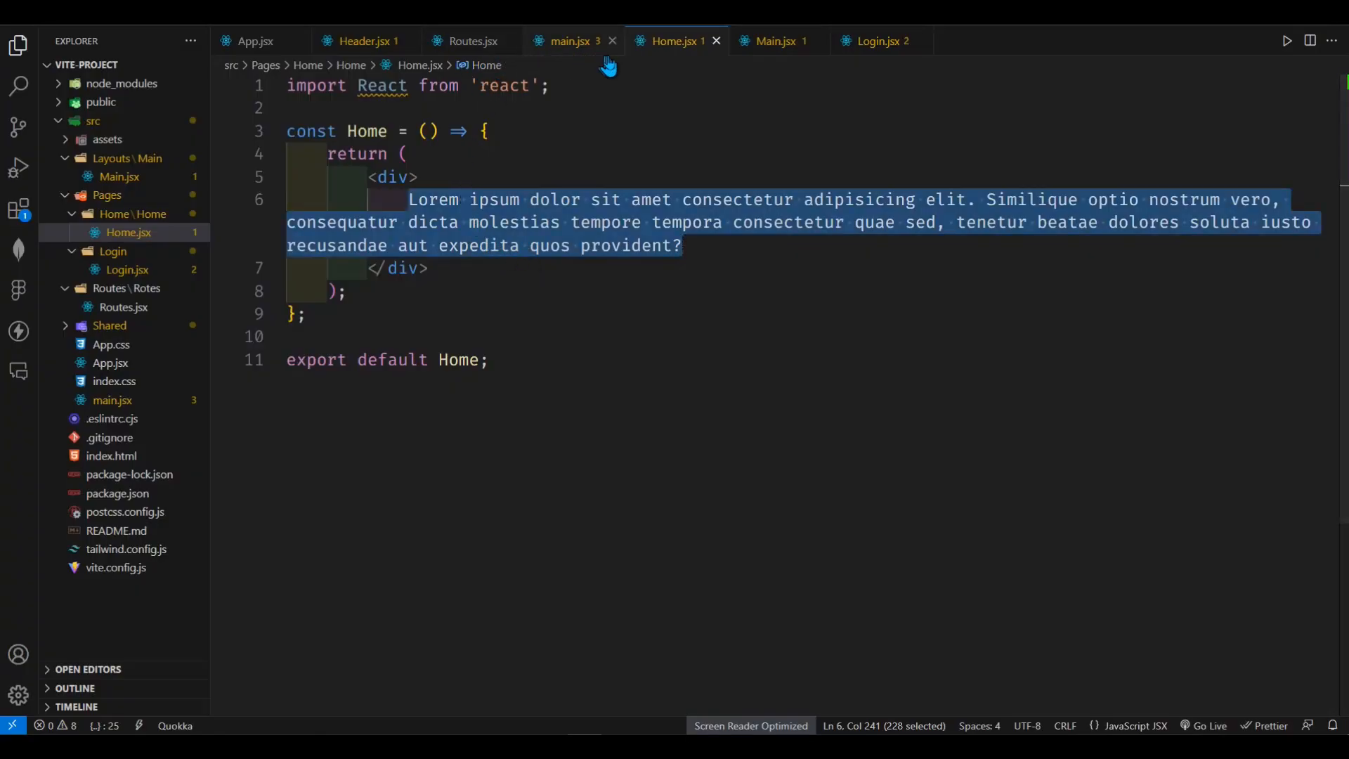
# In Main.jsx, add an <Outlet> below <Header></Header> via autocomplete.
pyautogui.click(776, 41)
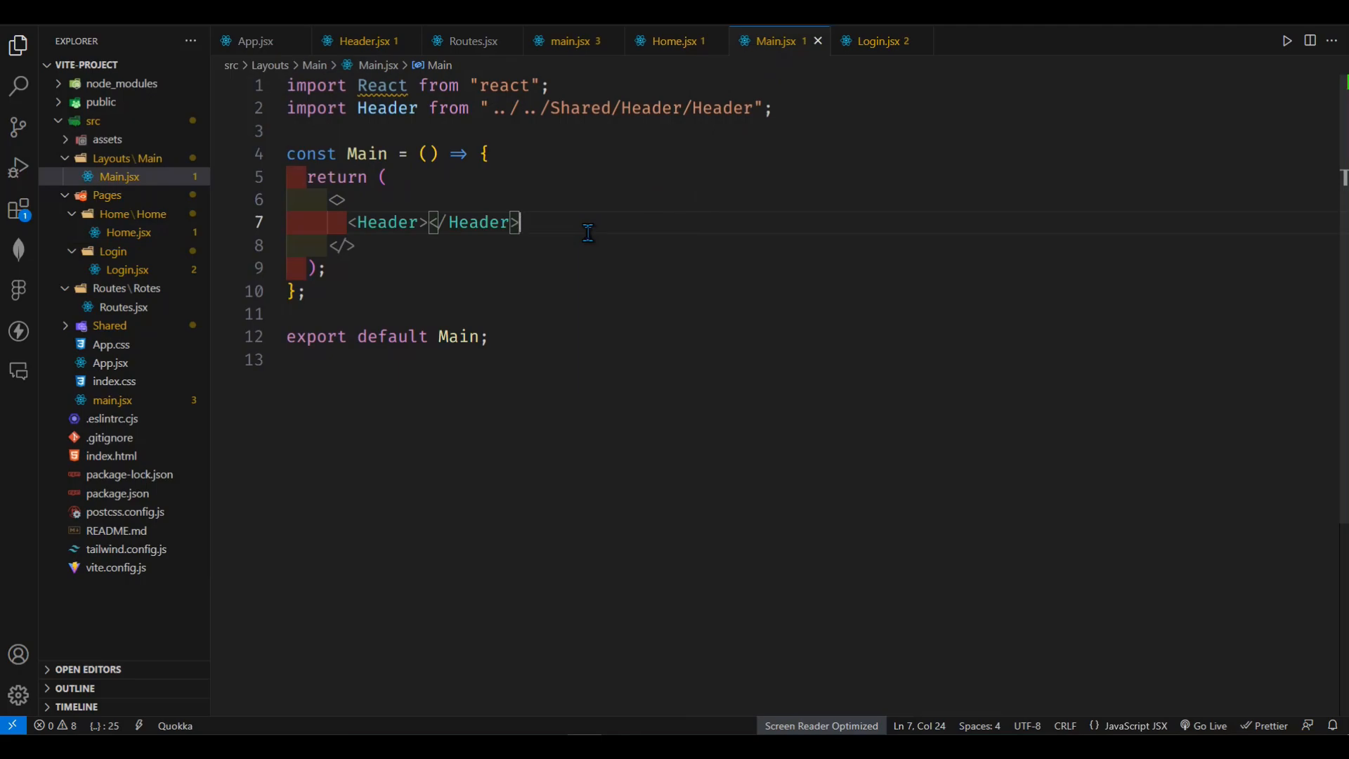
pyautogui.write('<')
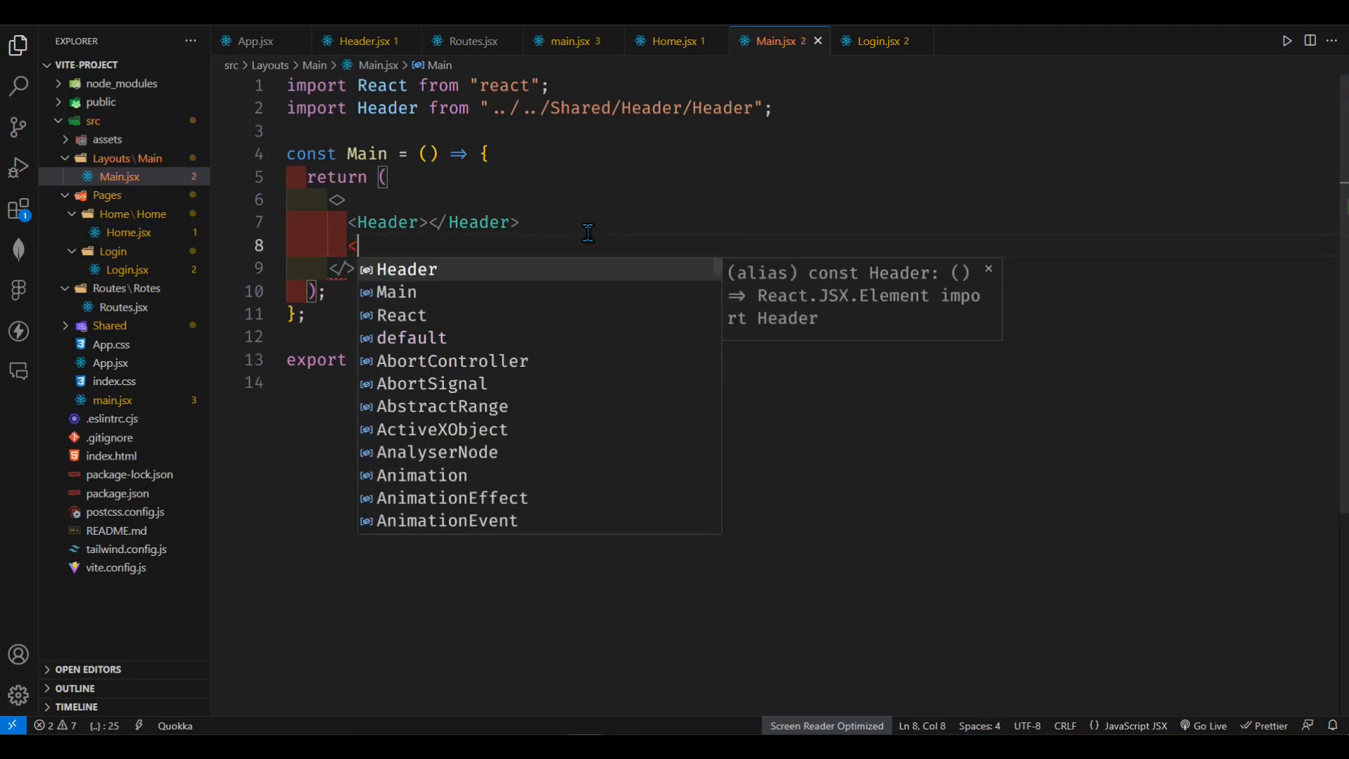
pyautogui.write('out')
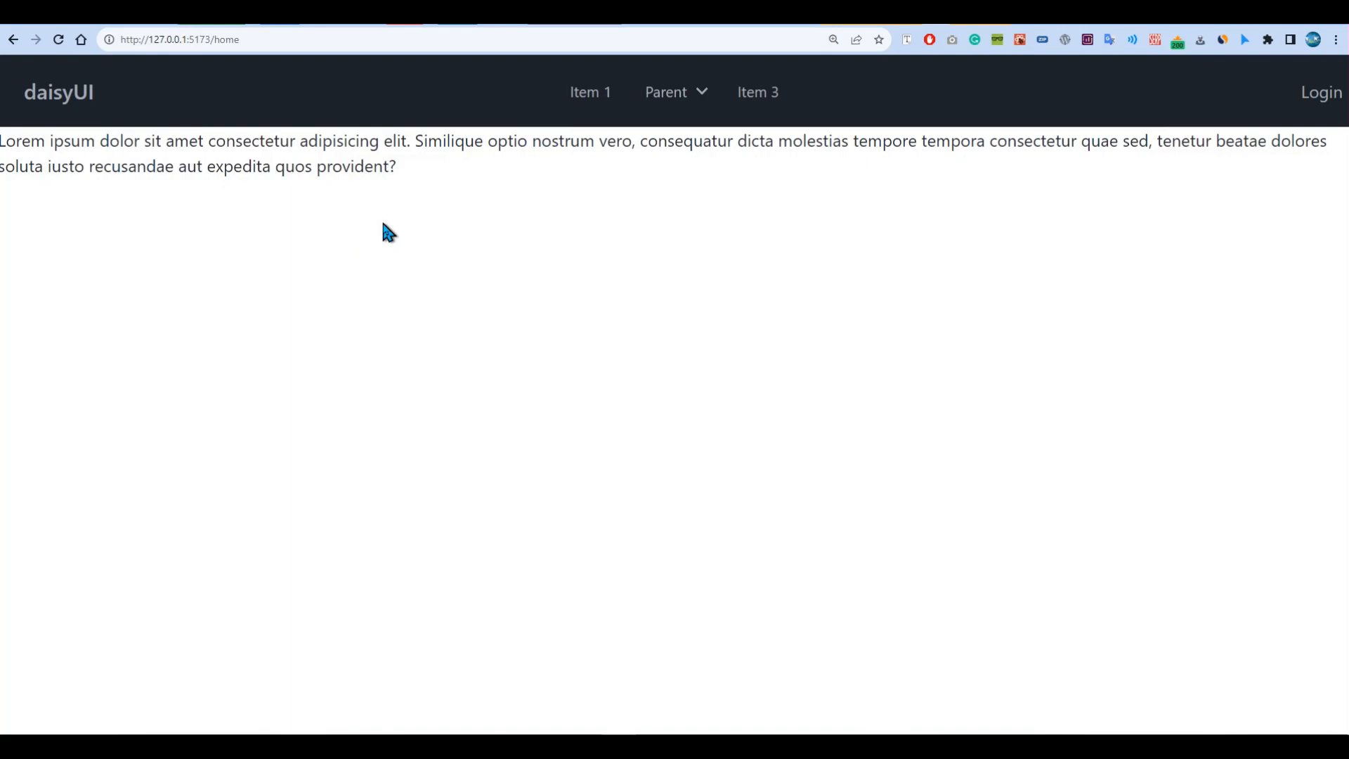
pyautogui.moveTo(478, 484)
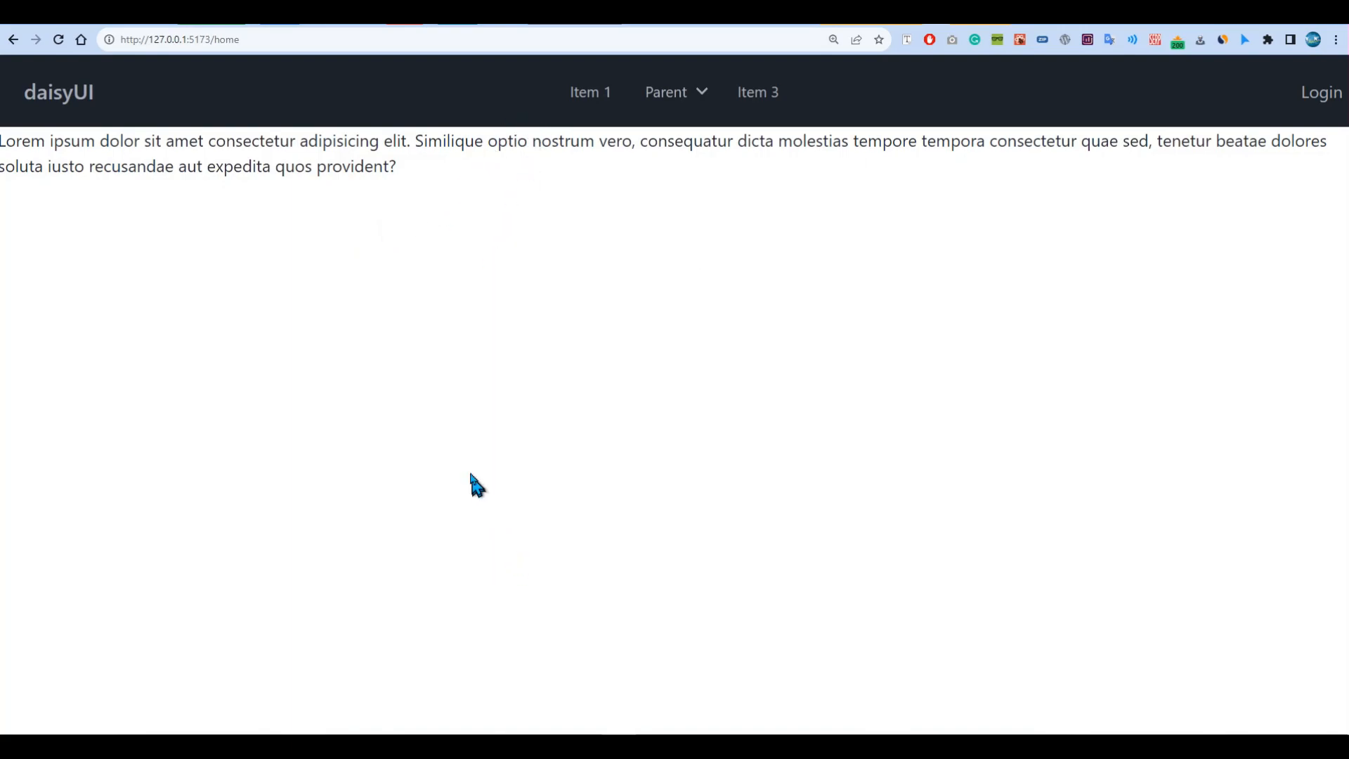
pyautogui.press('F12')
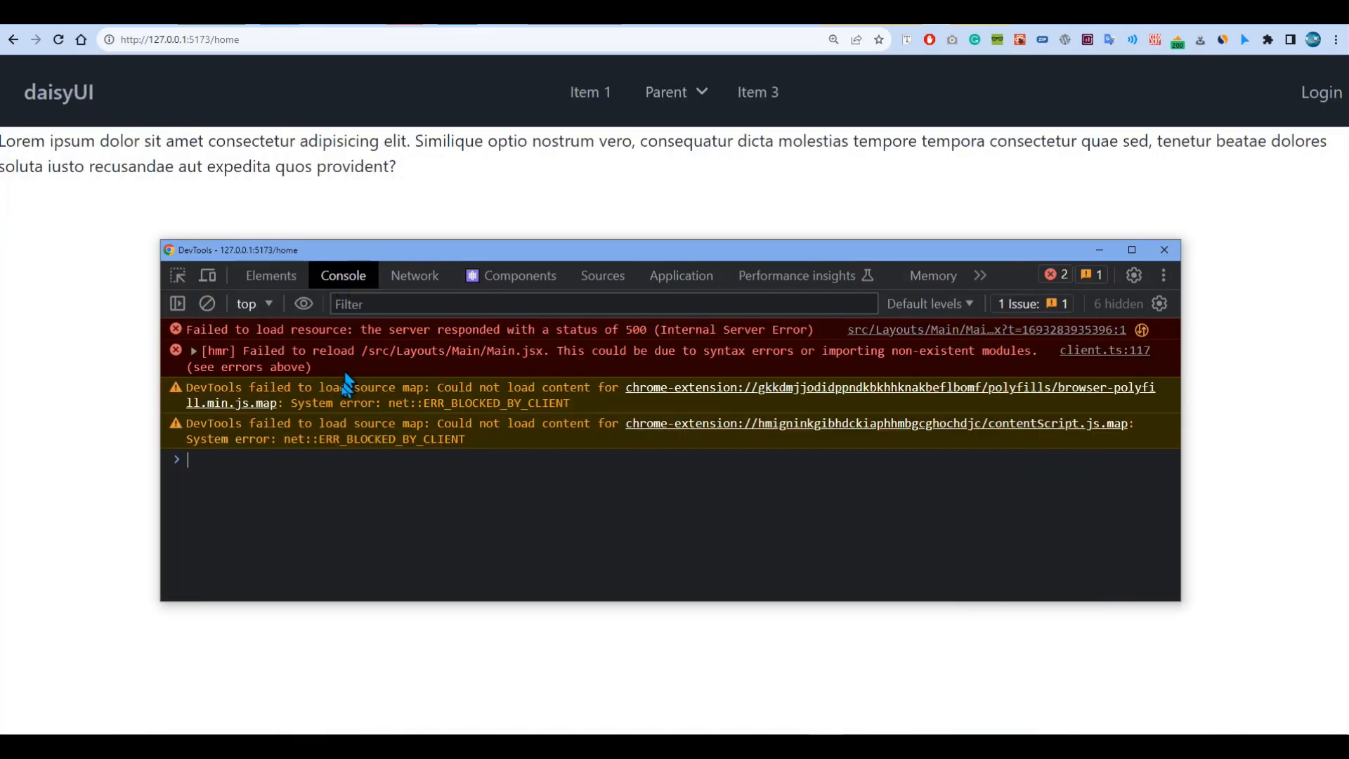
pyautogui.moveTo(755, 341)
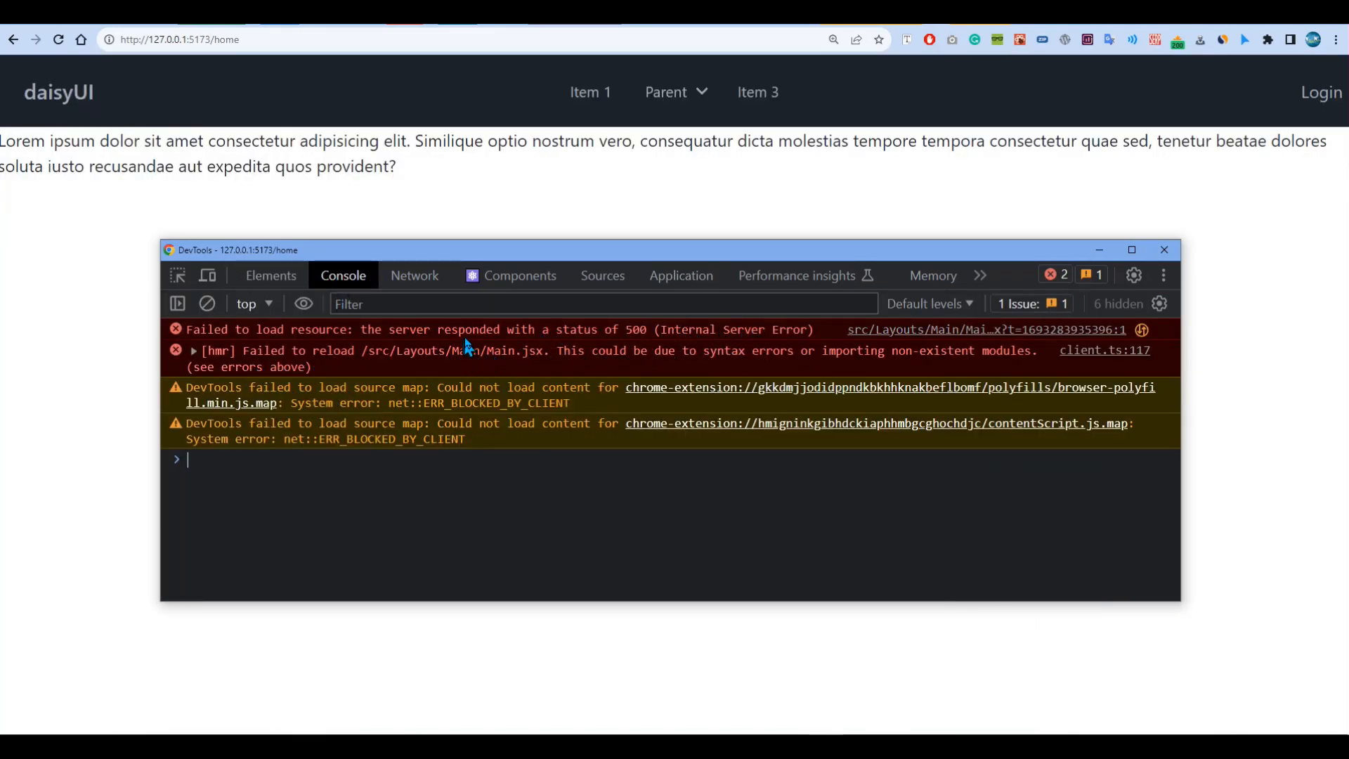
pyautogui.moveTo(1009, 406)
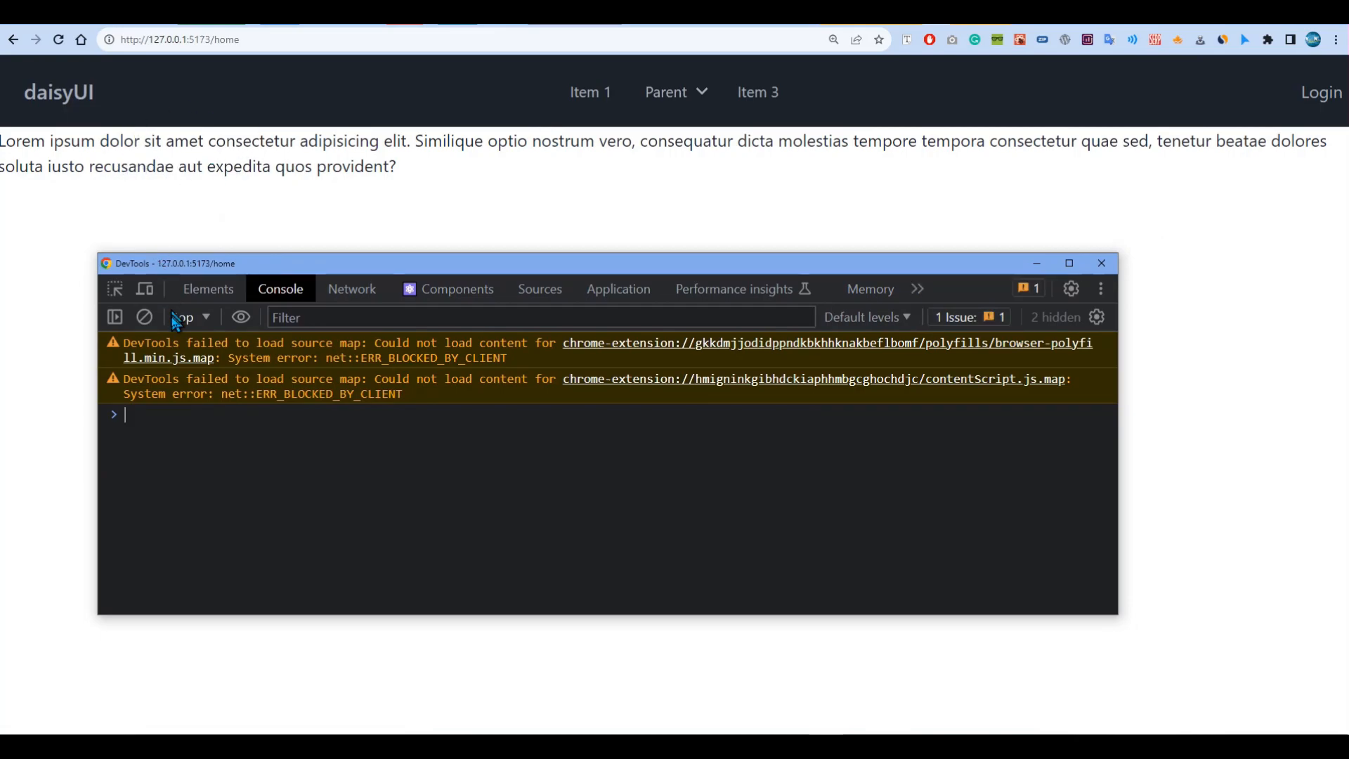
pyautogui.moveTo(359, 258)
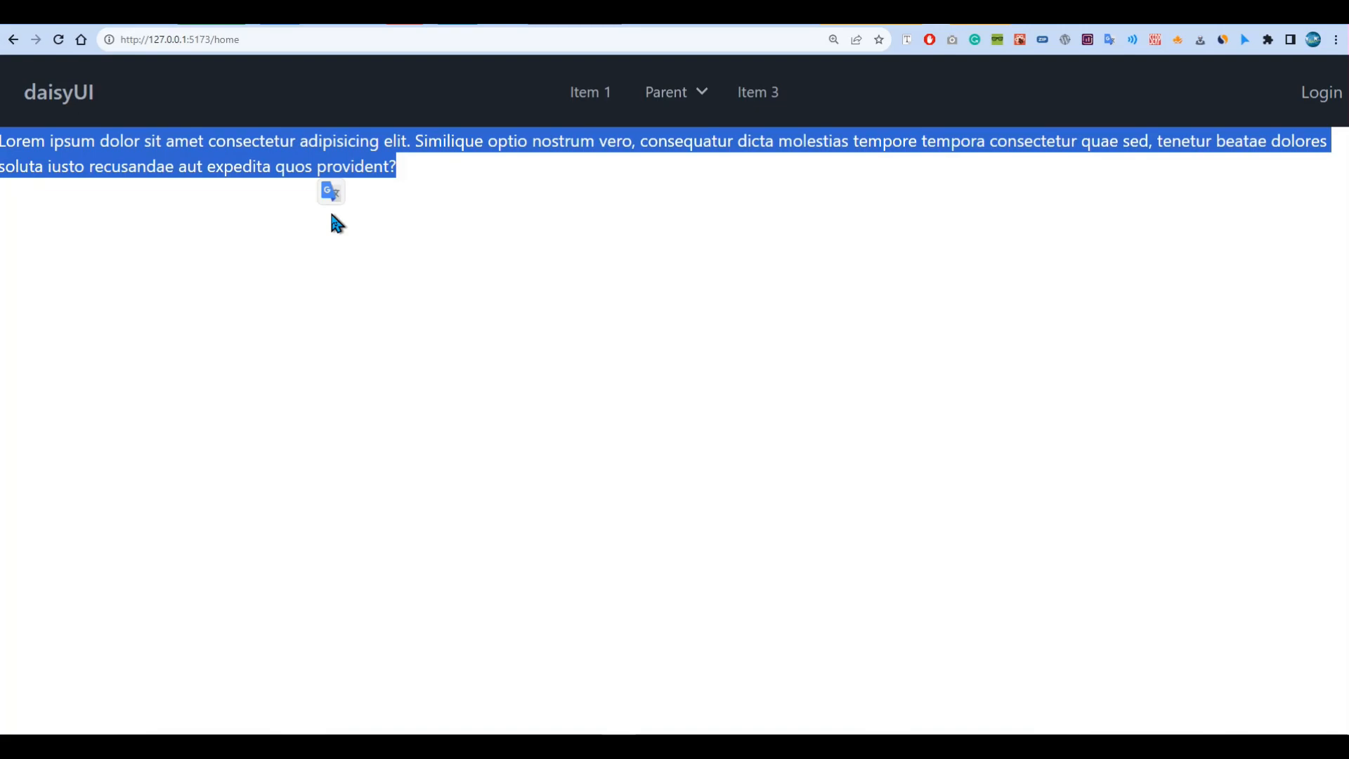
pyautogui.moveTo(338, 209)
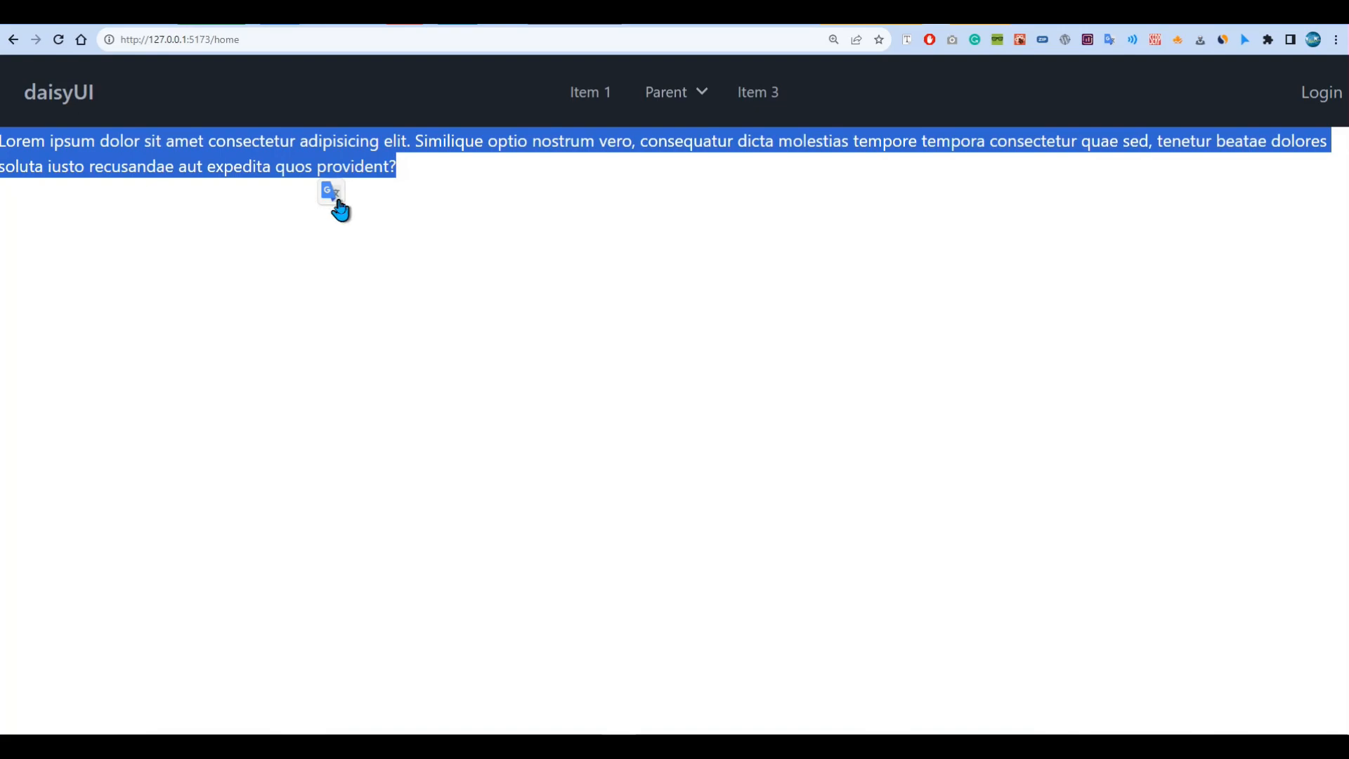